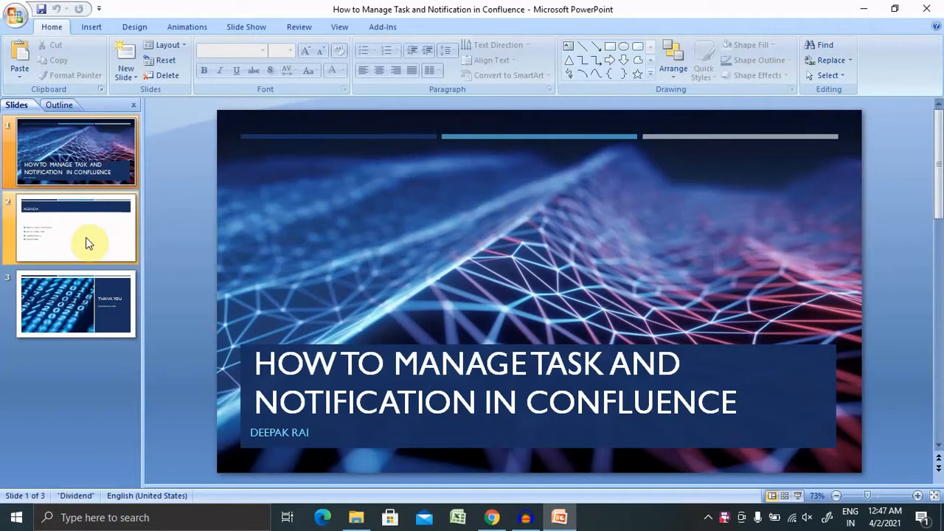
Step: Go to slide 2, the Agenda slide listing the four topics
click(75, 227)
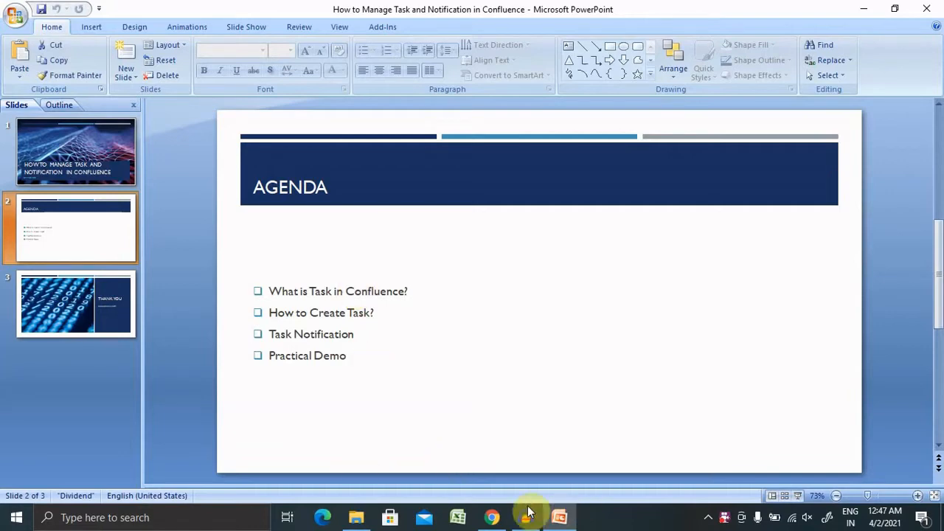
click(491, 516)
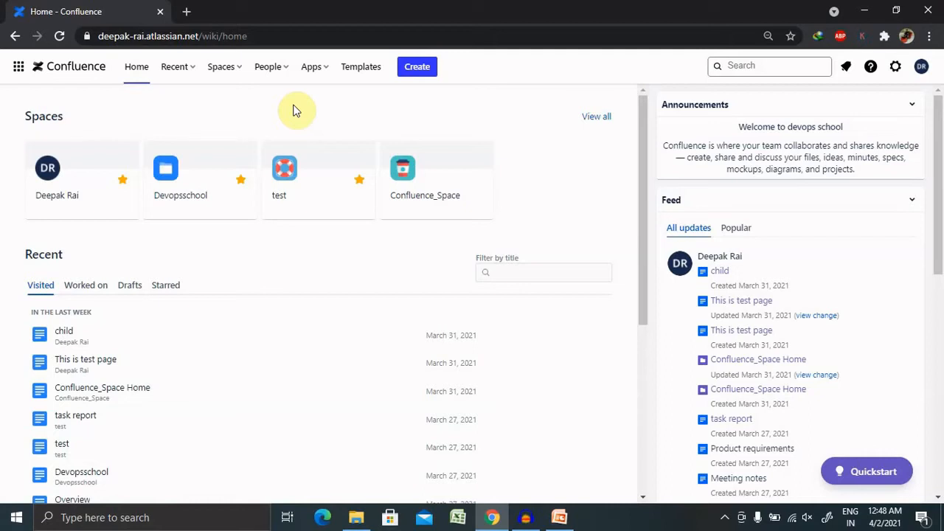
mouse_move(443, 145)
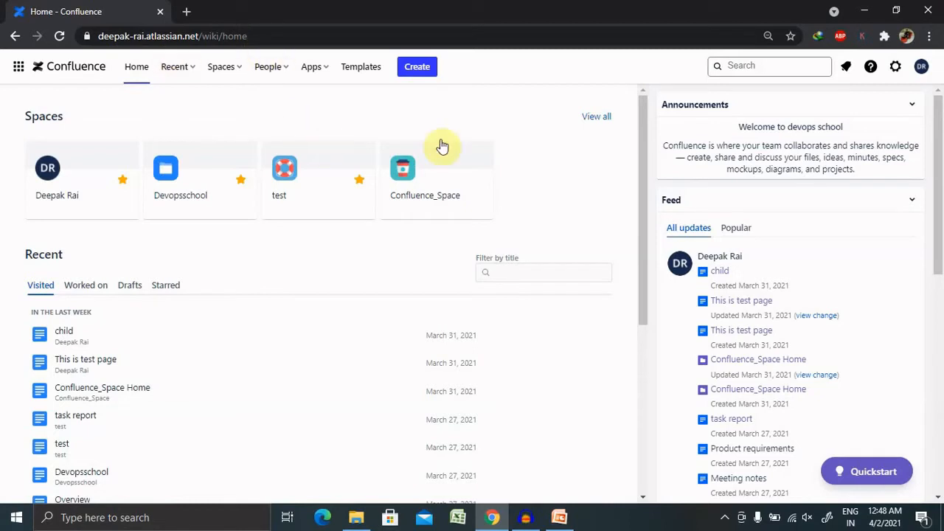
mouse_move(456, 127)
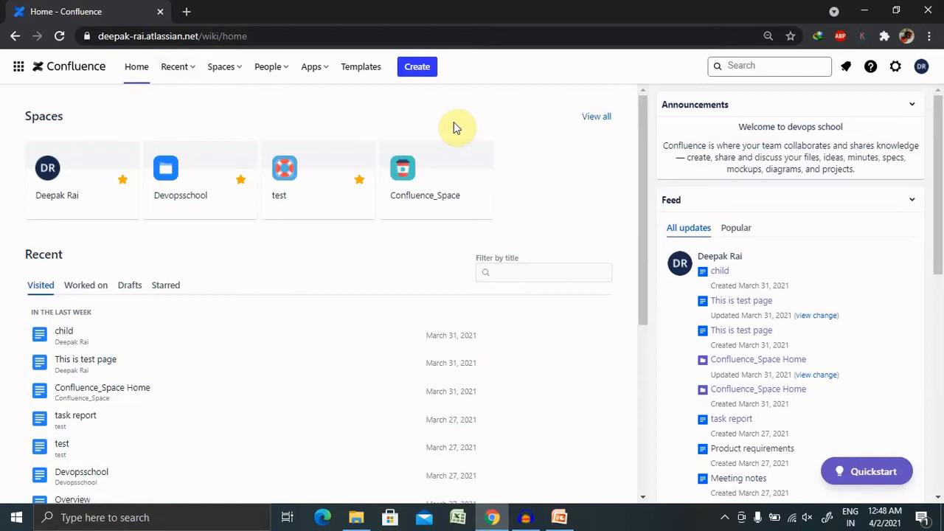
mouse_move(361, 119)
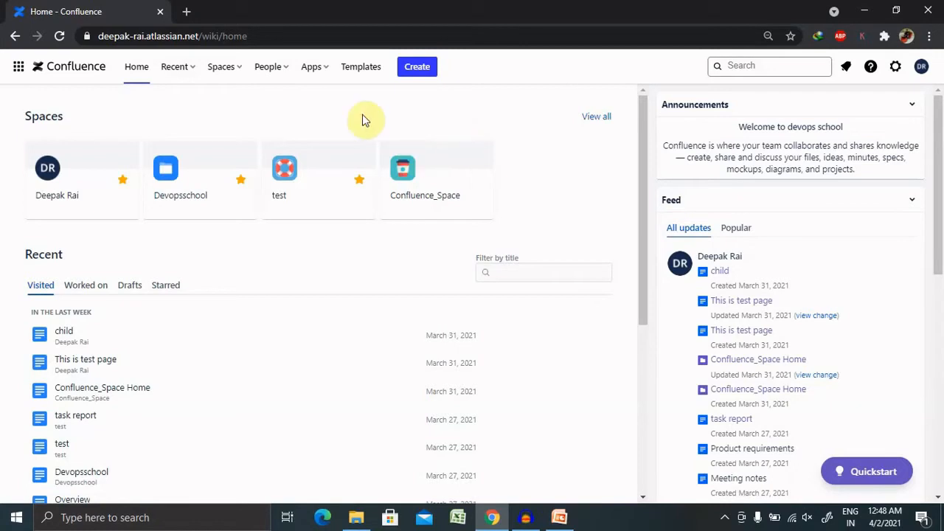
mouse_move(274, 108)
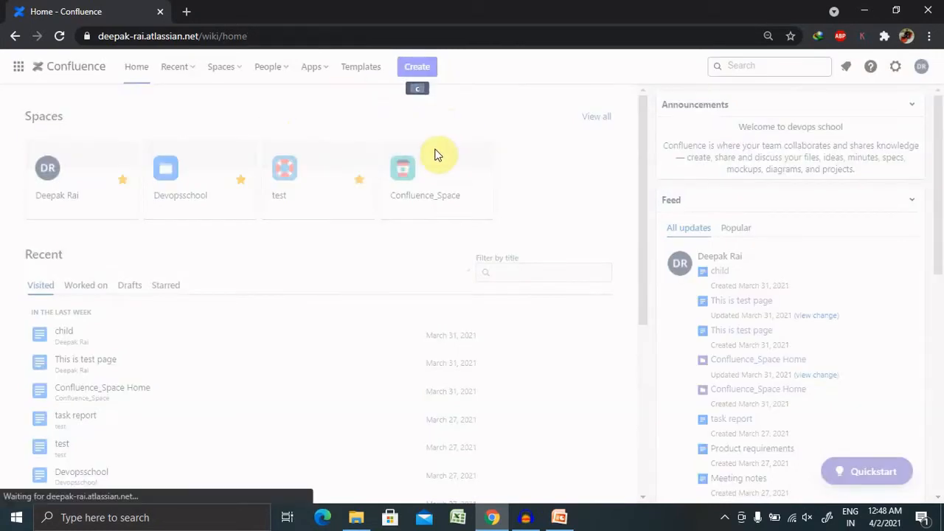
Step: Create a blank Confluence page and title it 'Task manage'
click(417, 66)
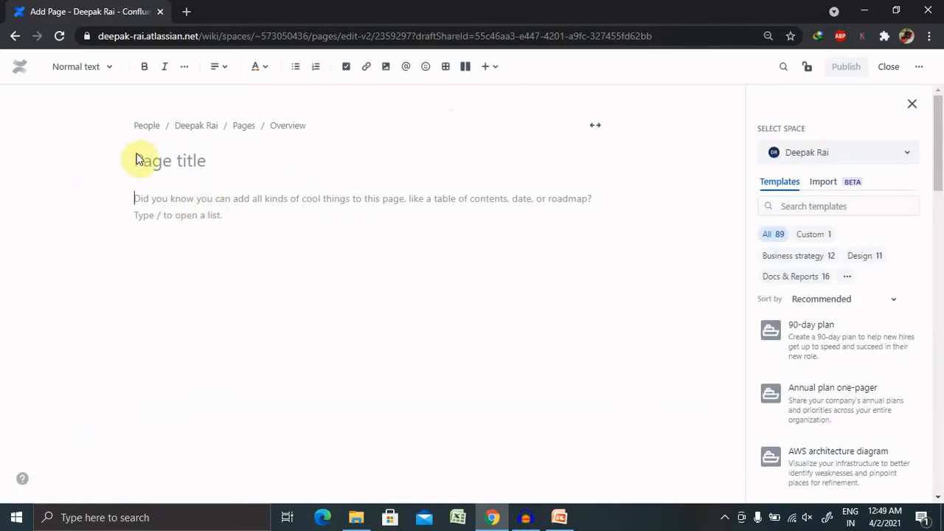
click(147, 161)
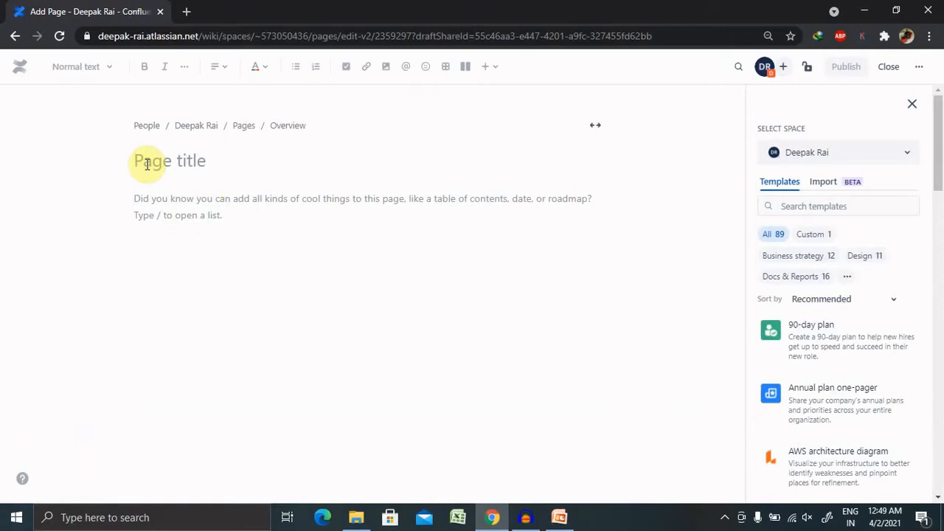
text(Task manage)
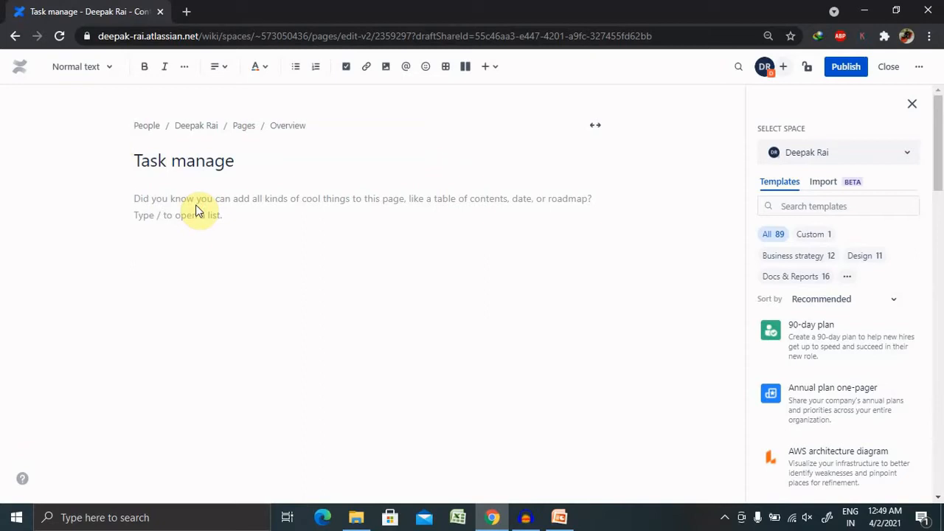
text(@)
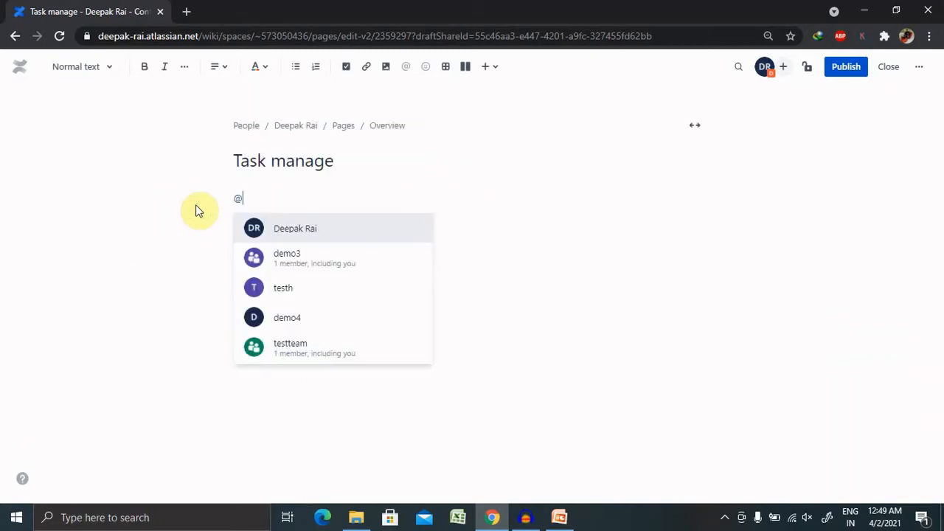
text(dee)
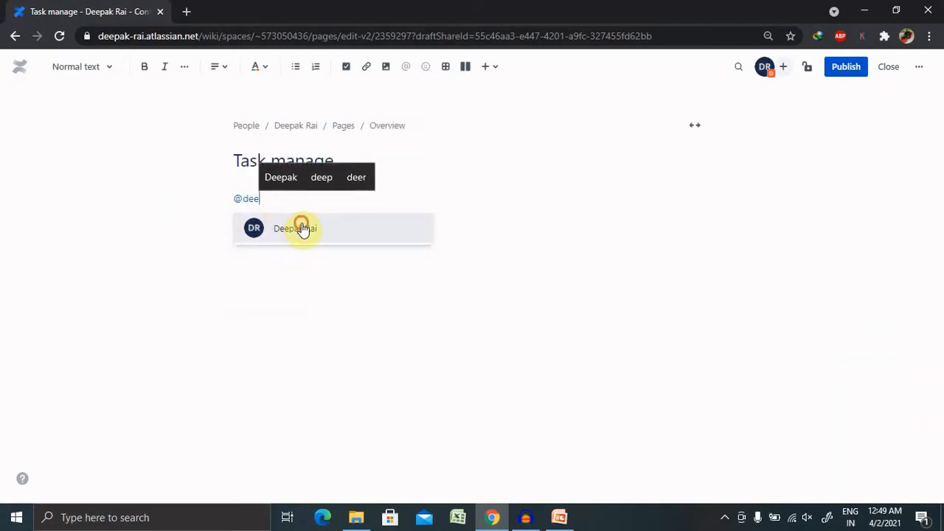
click(295, 228)
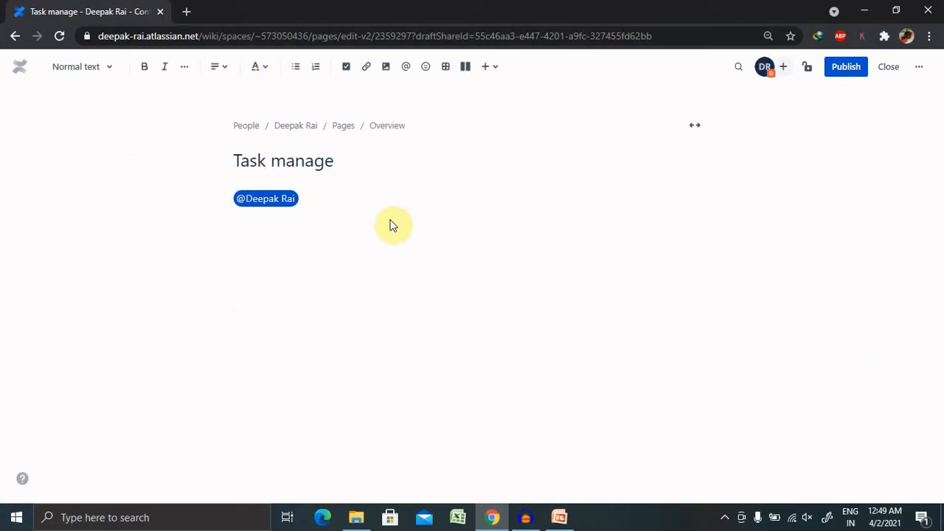
text(T)
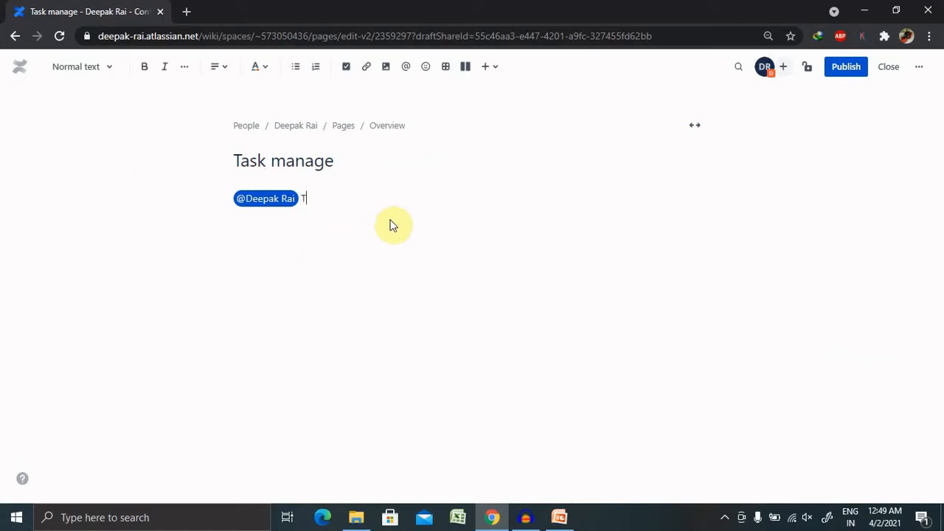
text(To provide KT  to)
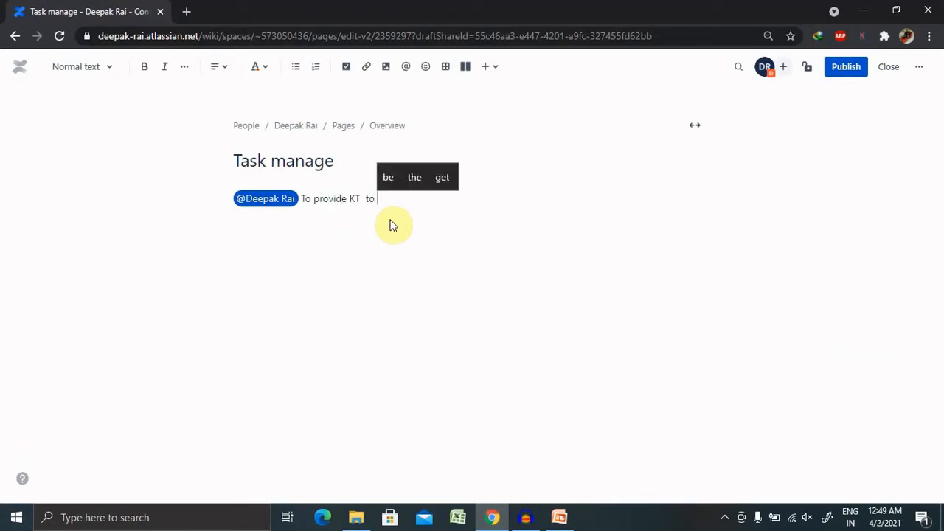
text(all team)
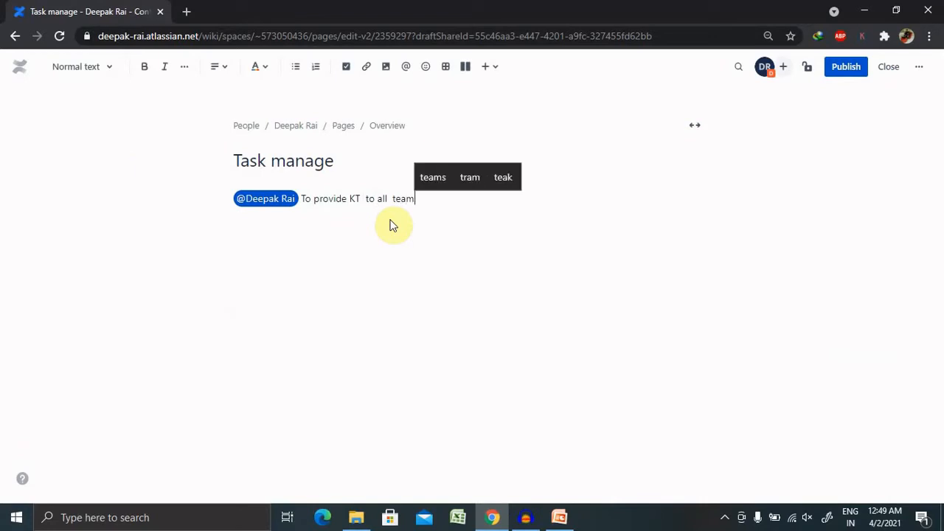
text(members)
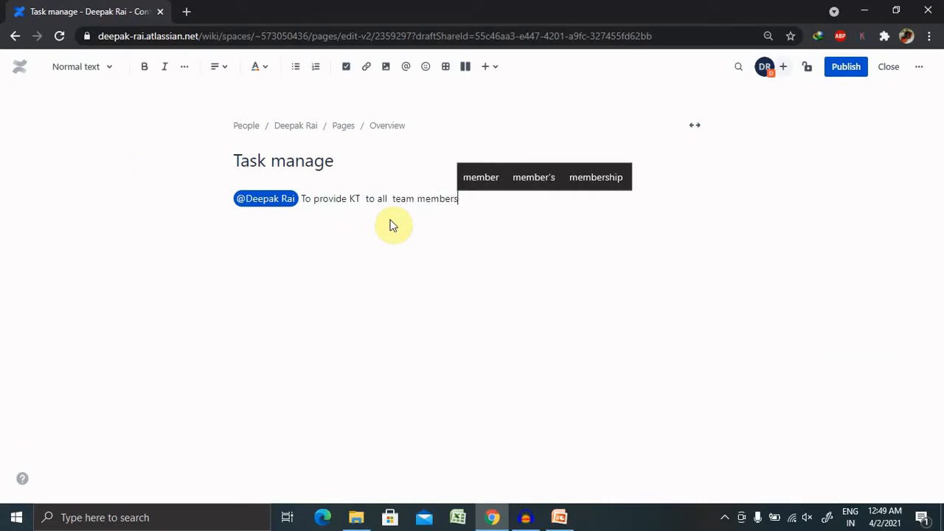
Step: Insert today's date, Apr 2, 2021, at the end of the line
click(485, 66)
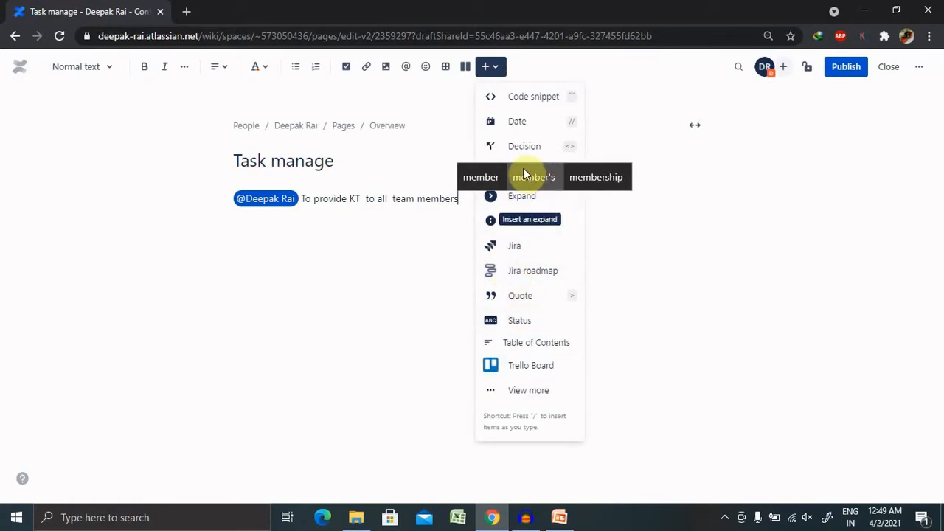
click(516, 121)
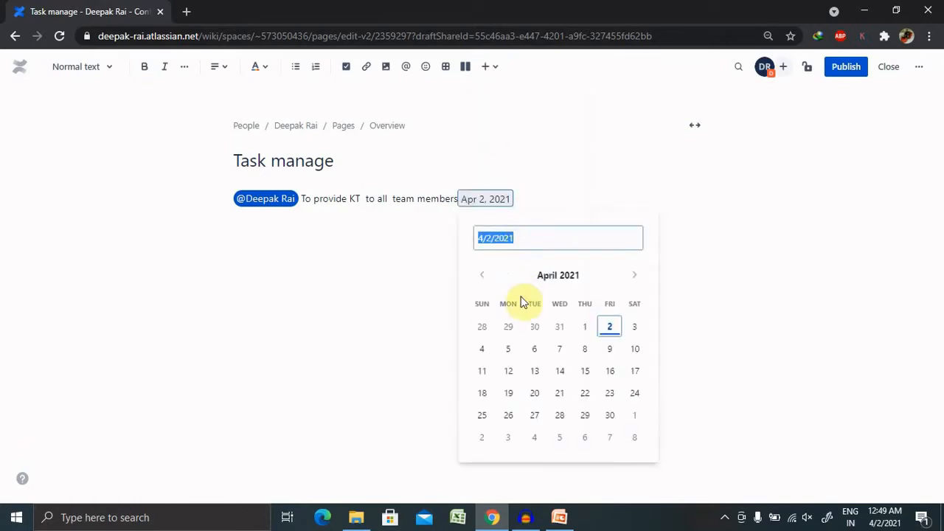
click(609, 326)
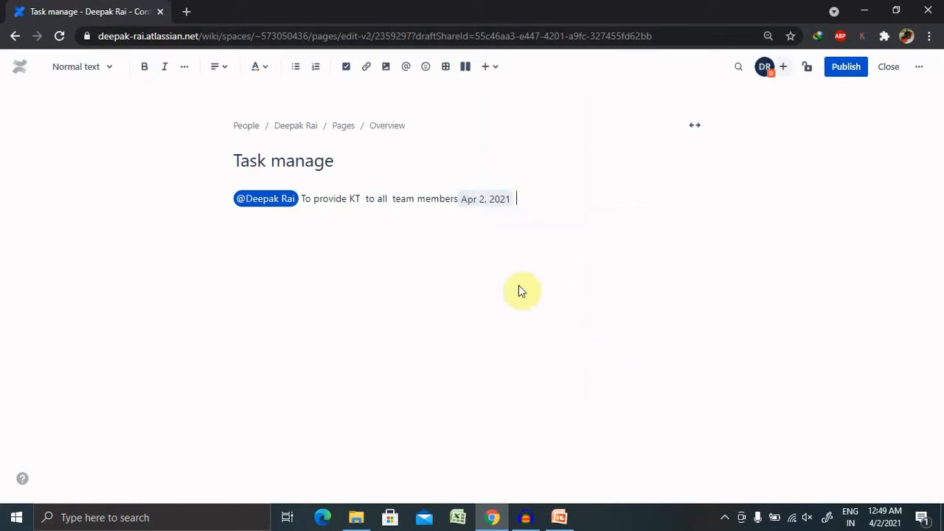
mouse_move(496, 211)
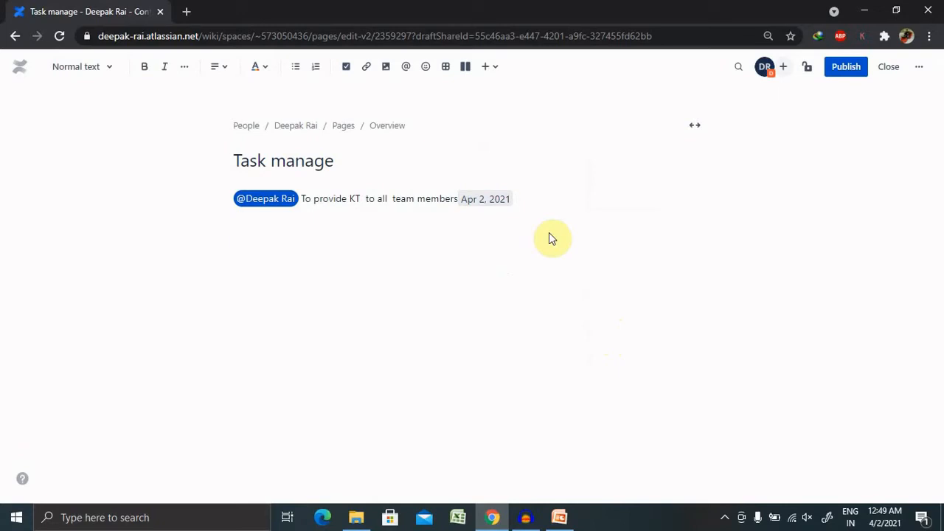
Step: On a second line, mention testh and write 'to develop test cases'
text(@)
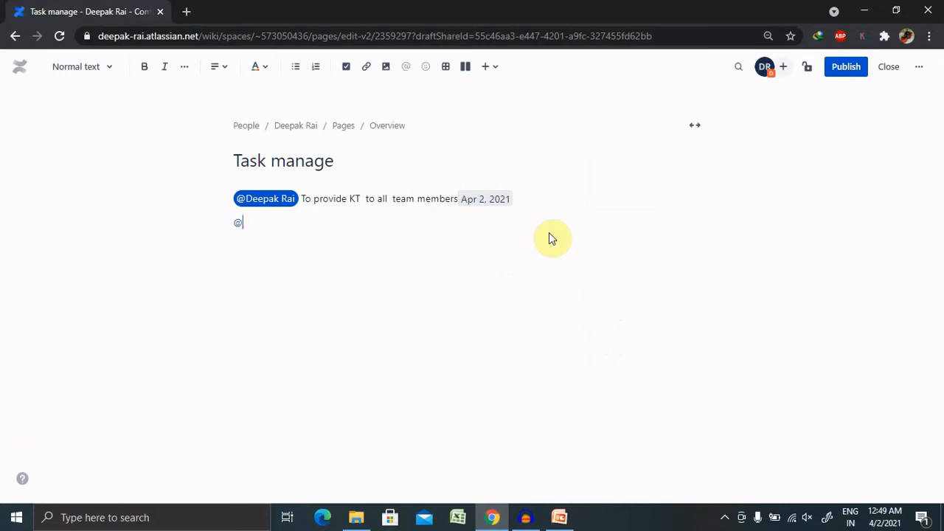
text(tes)
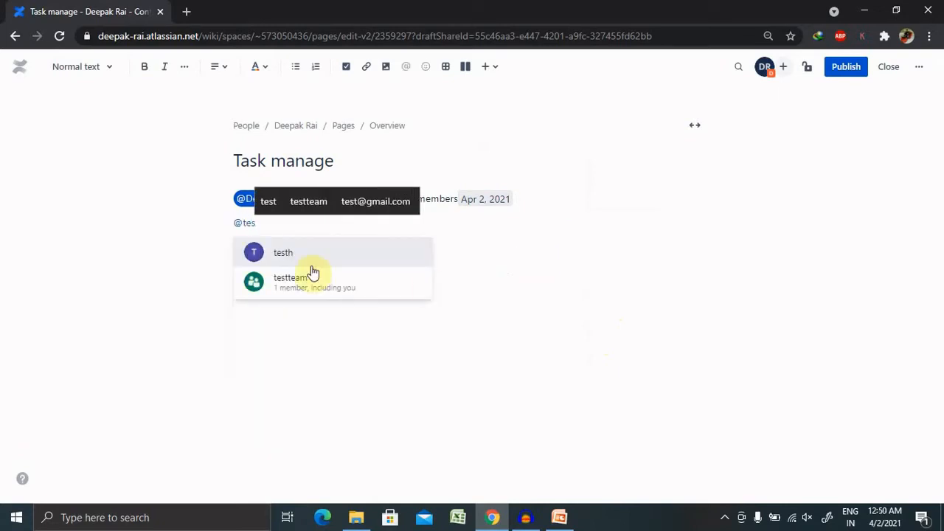
click(283, 252)
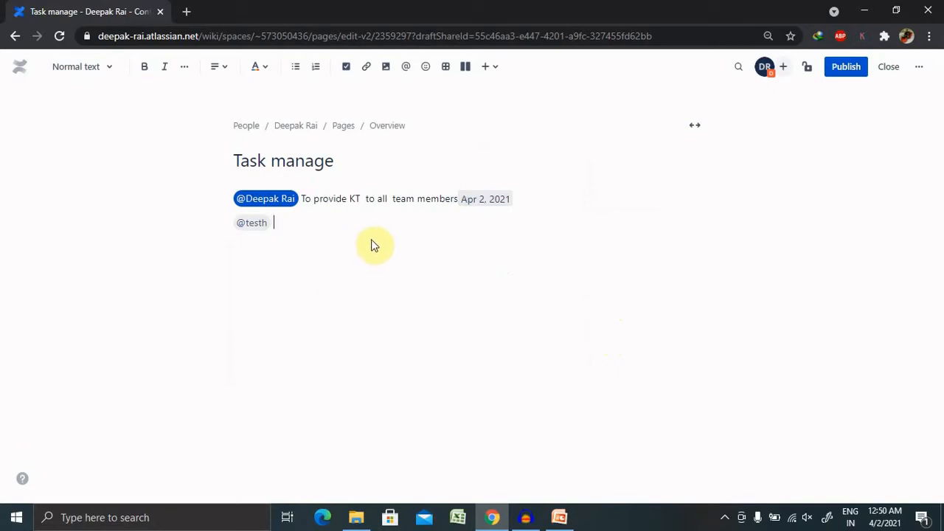
text(to develop)
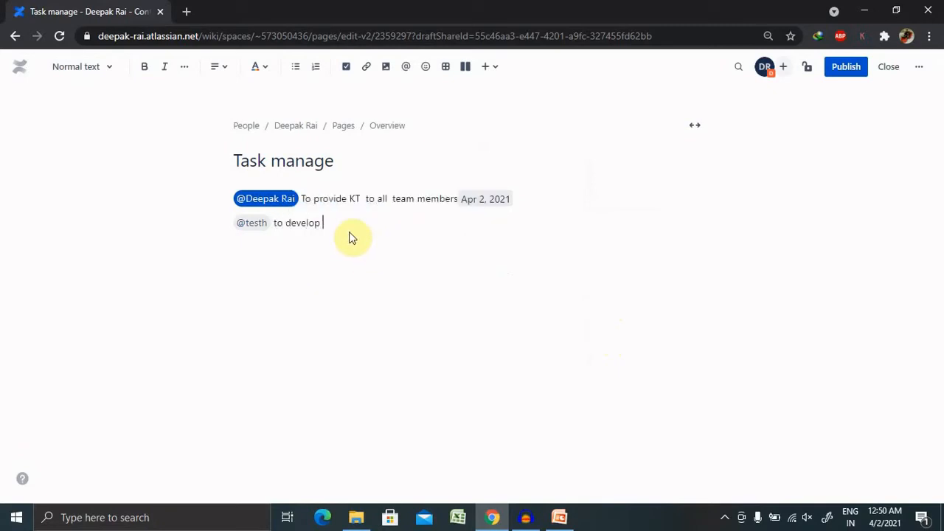
text(test cases)
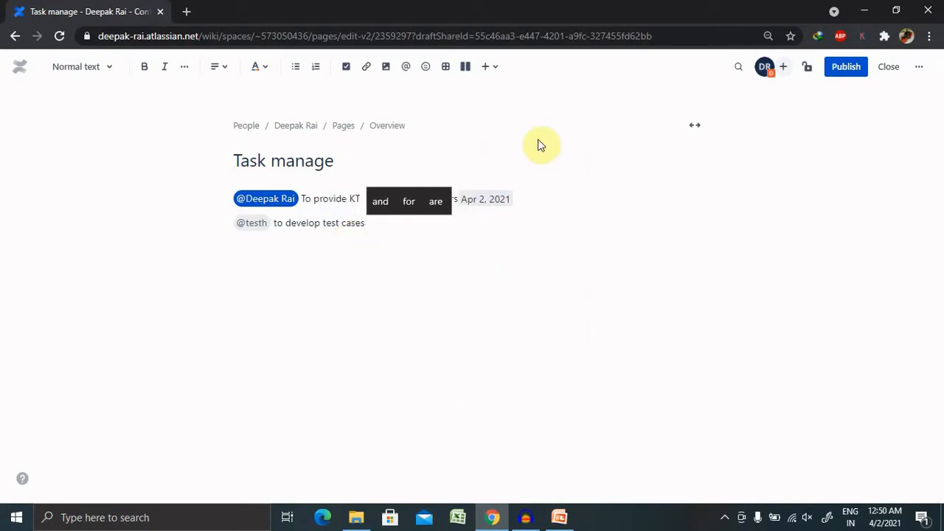
Step: Add an Apr 5, 2021 due date and publish the page
click(485, 66)
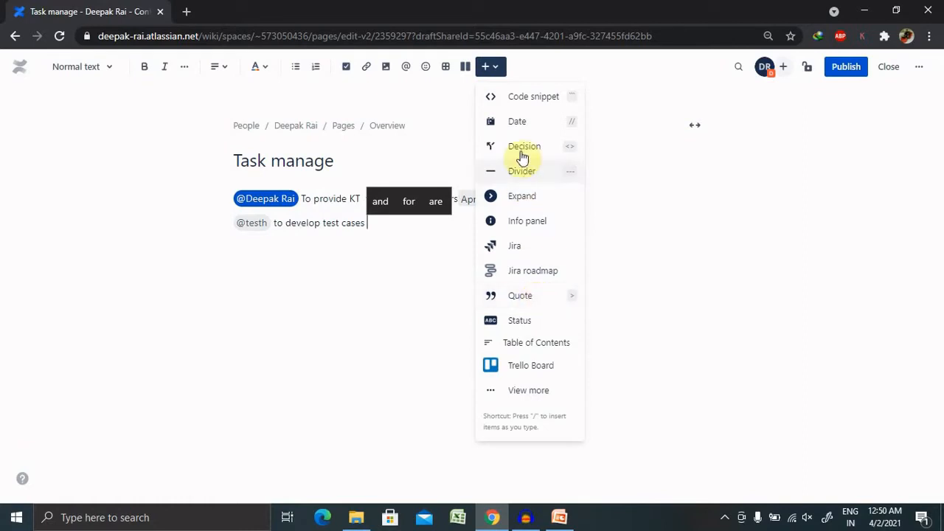
click(517, 121)
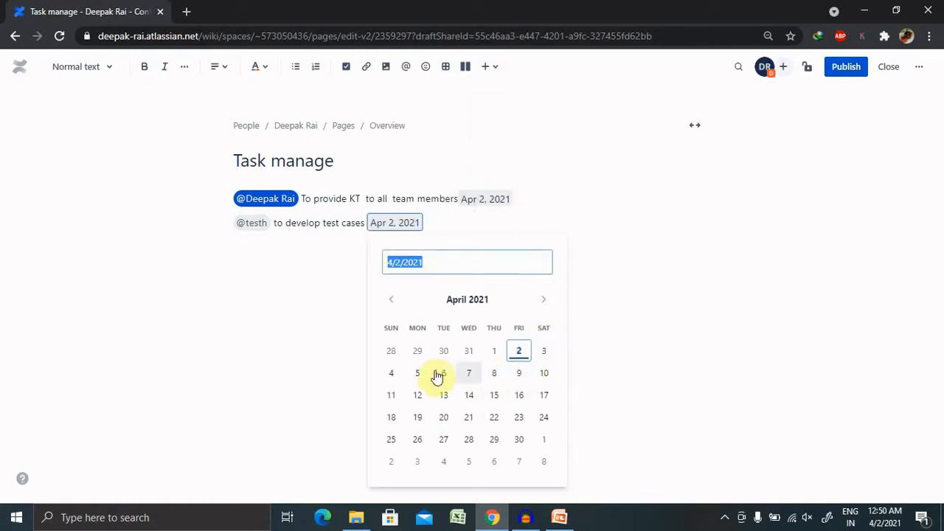
click(417, 373)
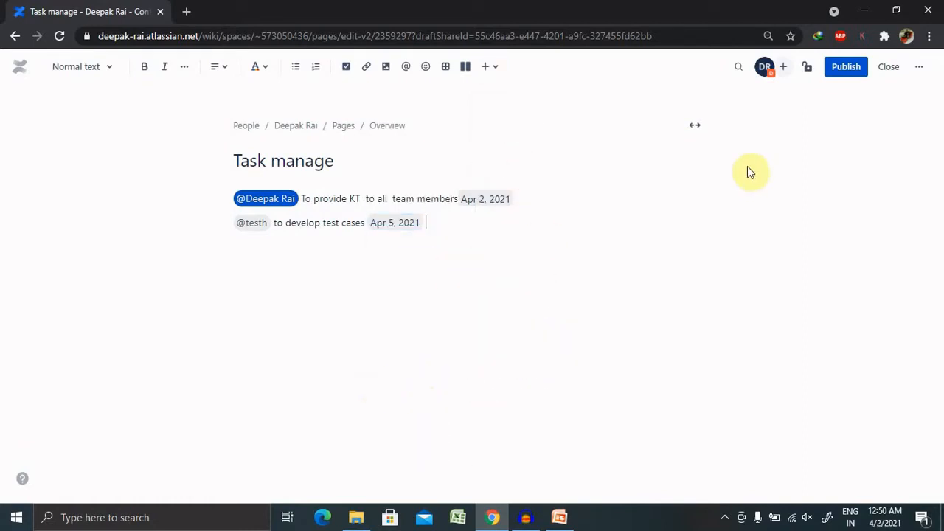
click(846, 66)
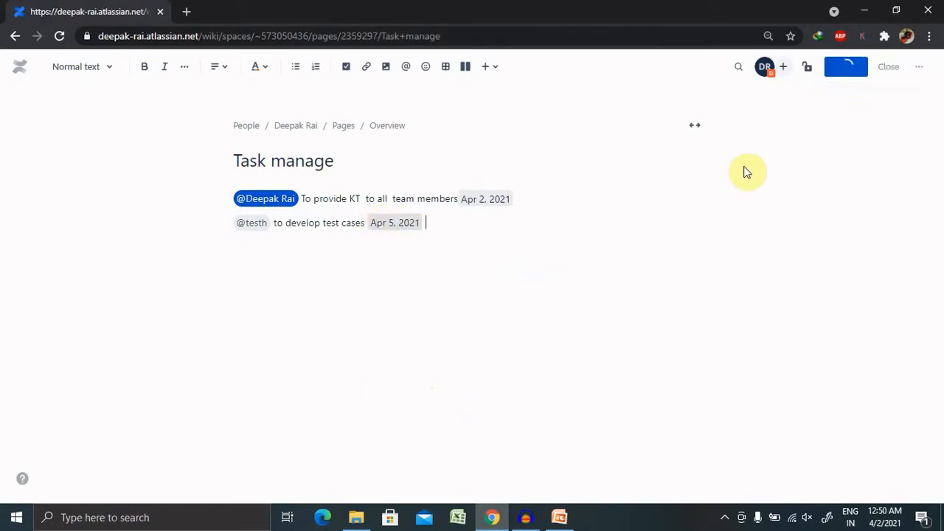
Step: With Task manage published, open the profile avatar menu at the top right
click(888, 66)
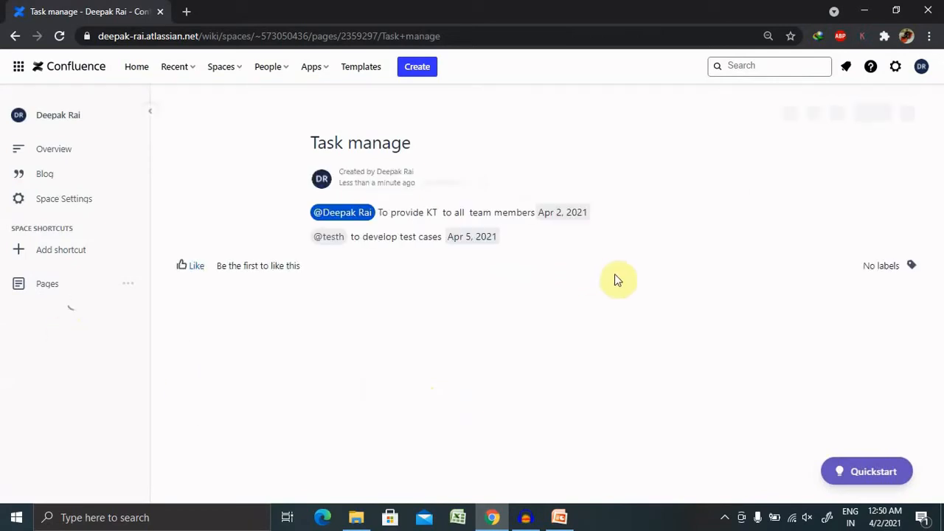
click(921, 66)
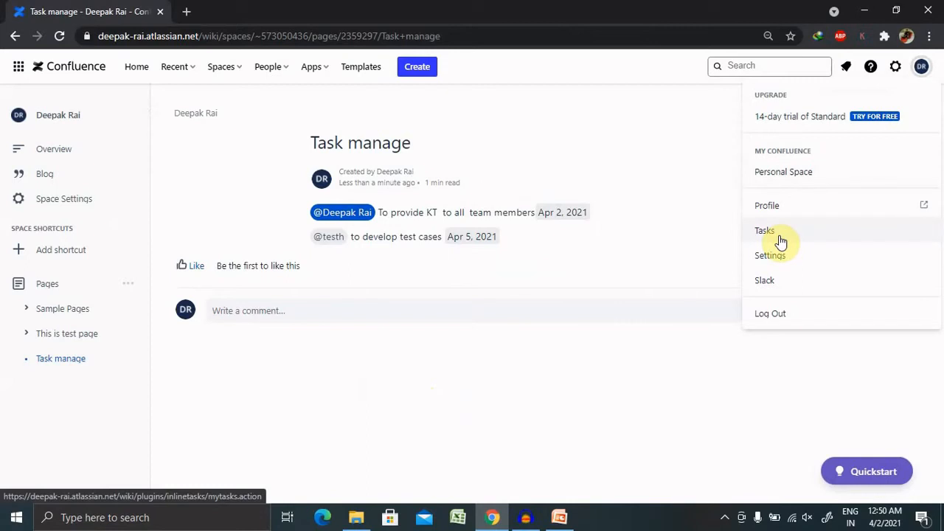
Step: Open Tasks from the profile menu and filter to 'Created by me'
click(764, 230)
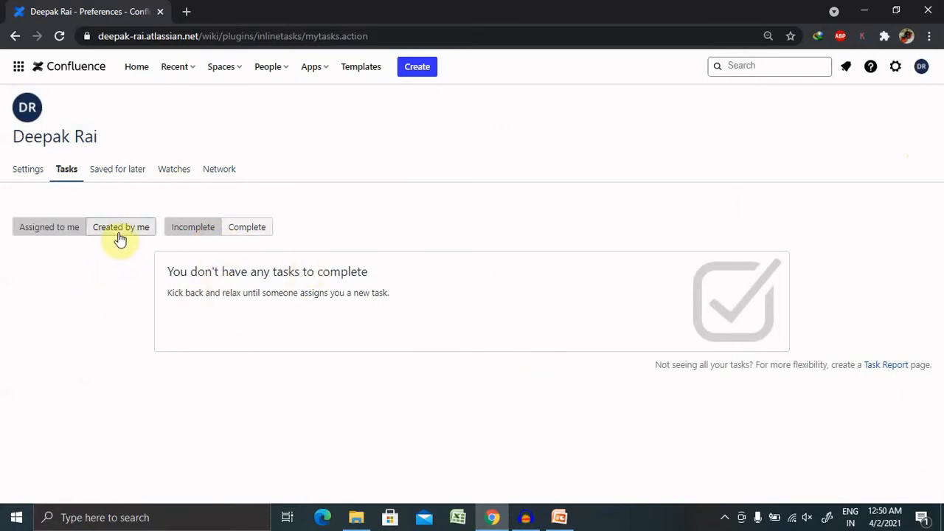
click(121, 226)
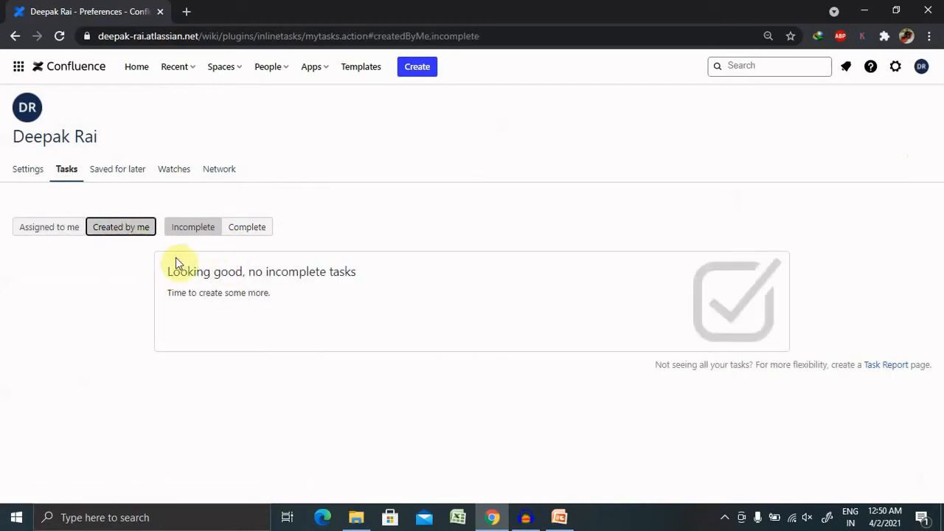
mouse_move(27, 169)
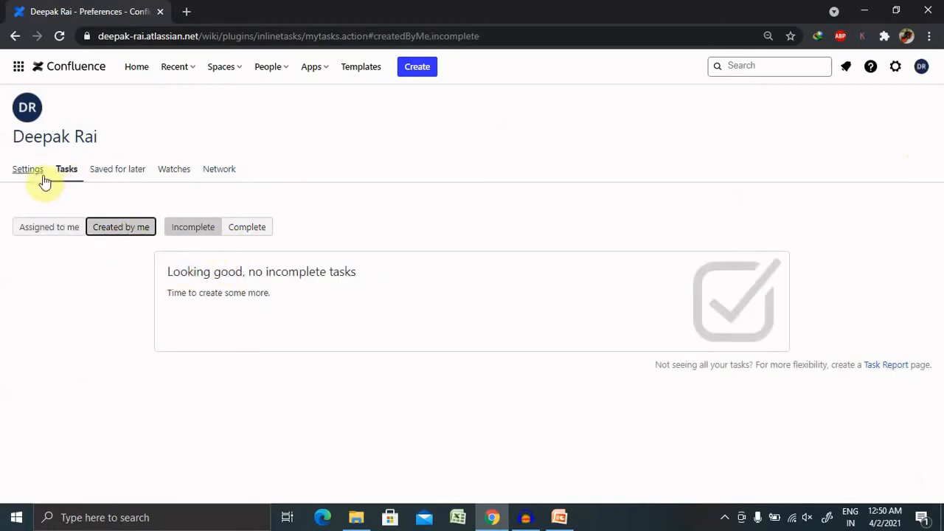
Step: Open the profile Settings tab with language, time zone and shortcut preferences
click(28, 168)
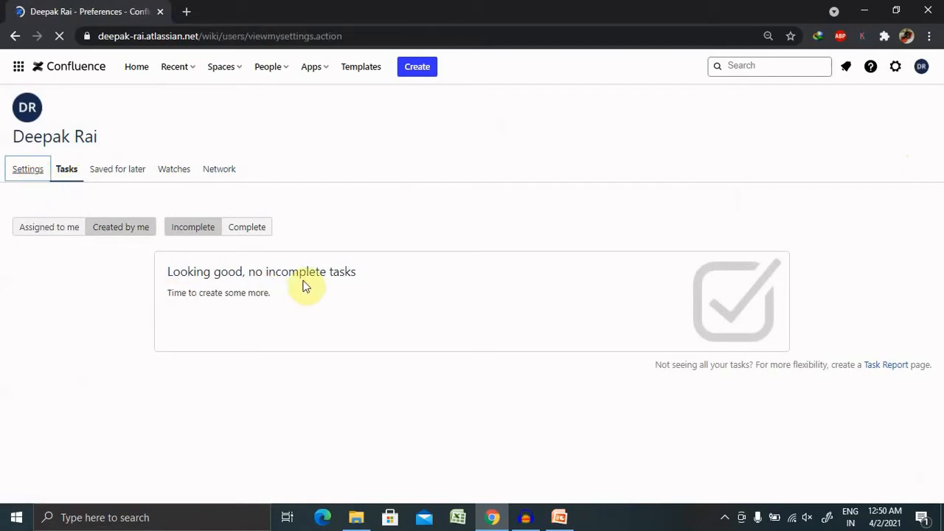
click(27, 168)
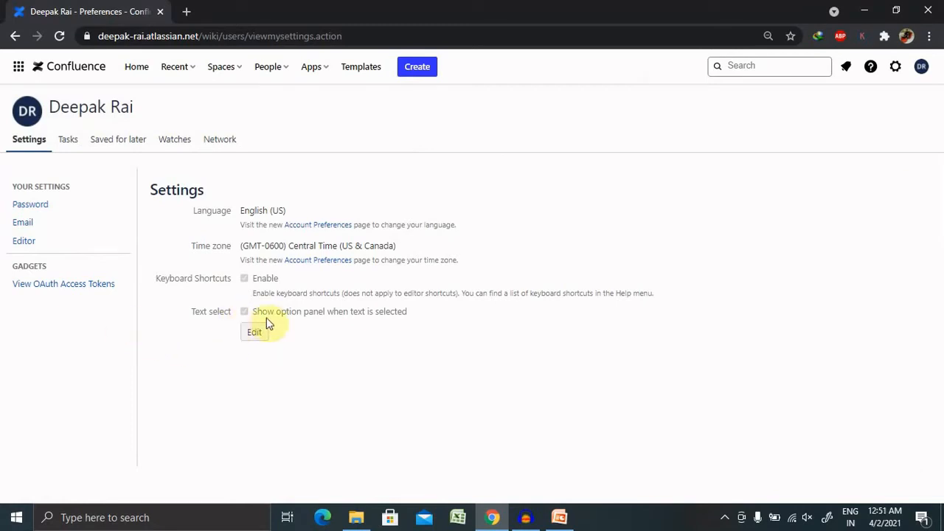
mouse_move(391, 323)
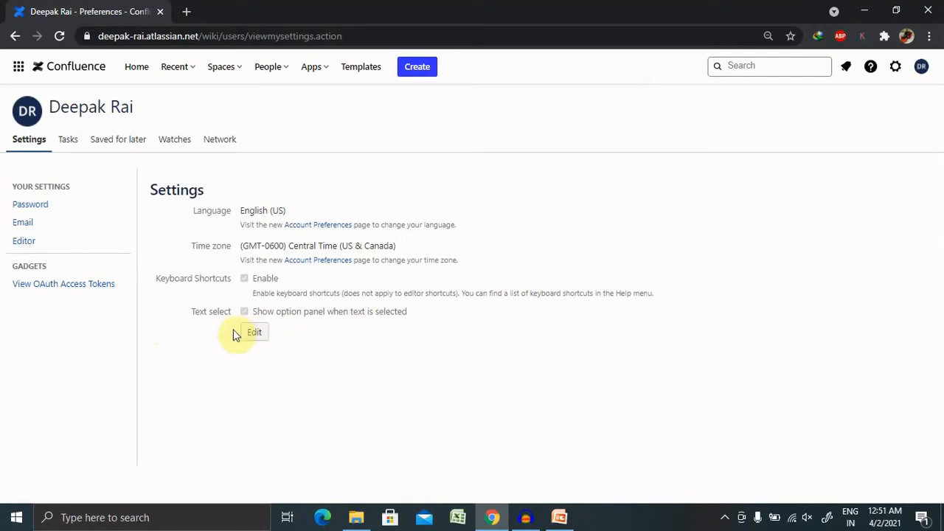
click(118, 139)
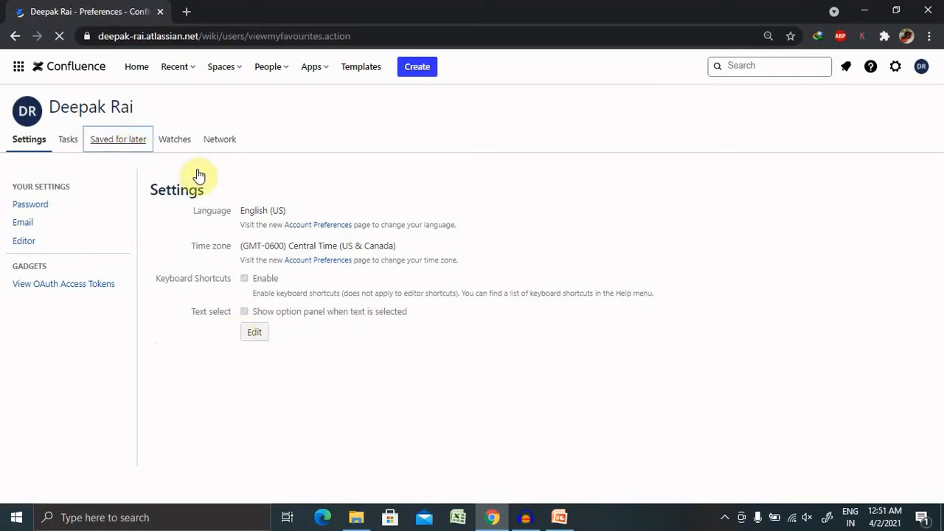
Step: Browse the Saved for later, Watches and Network tabs, then return to Tasks
click(117, 138)
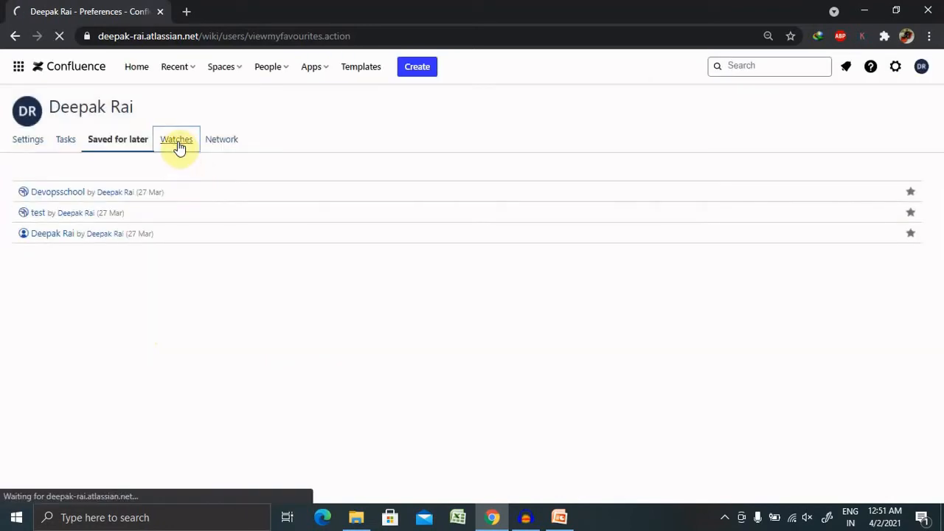
click(175, 139)
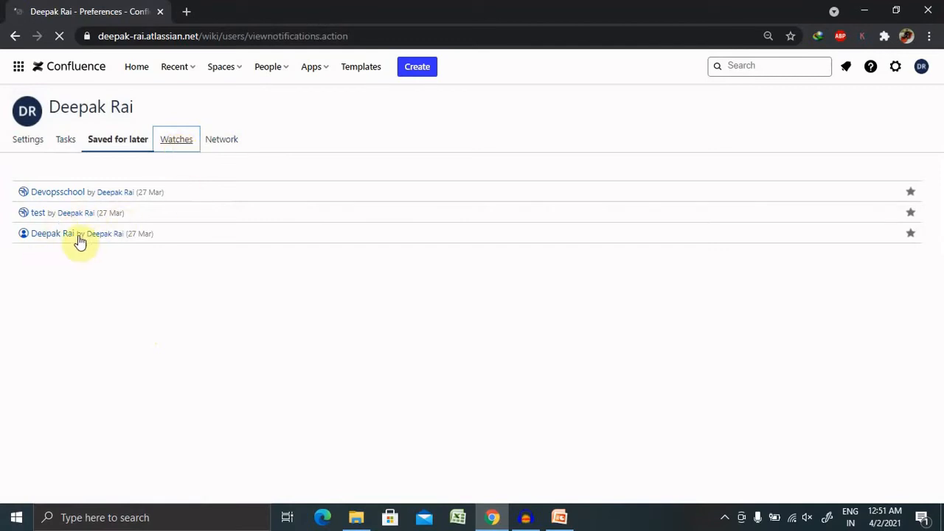
click(176, 138)
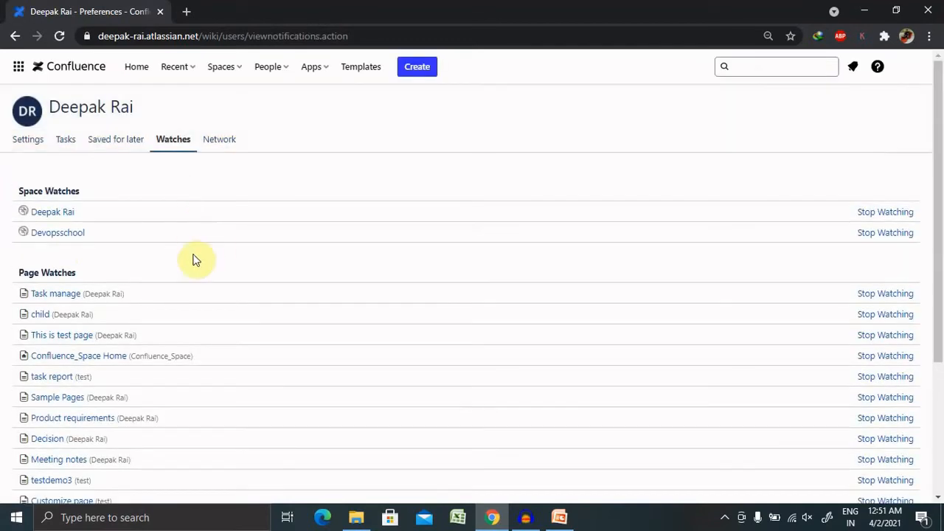
click(115, 138)
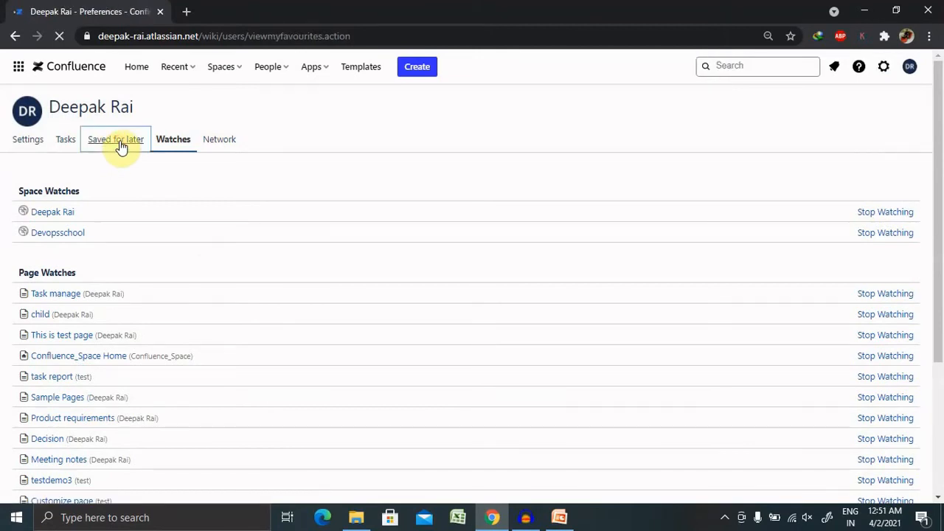
click(115, 138)
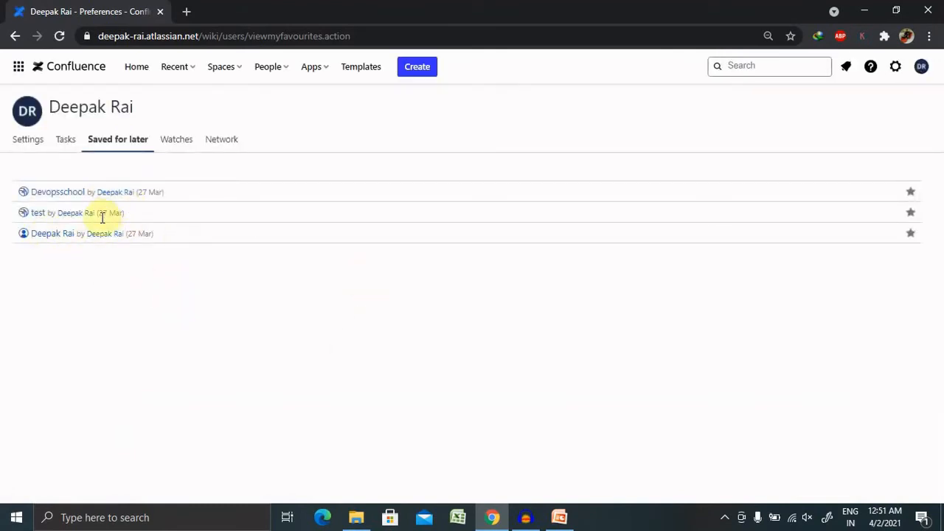
mouse_move(272, 116)
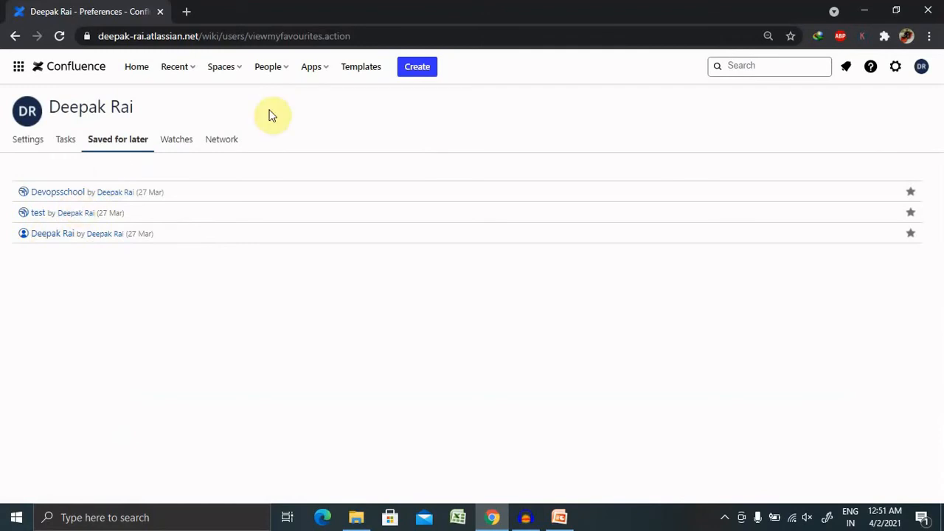
click(221, 140)
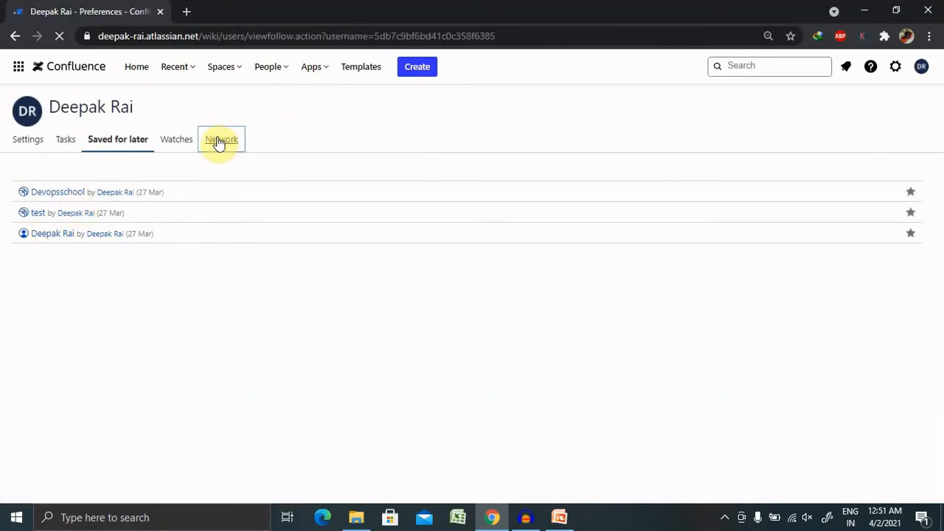
click(219, 140)
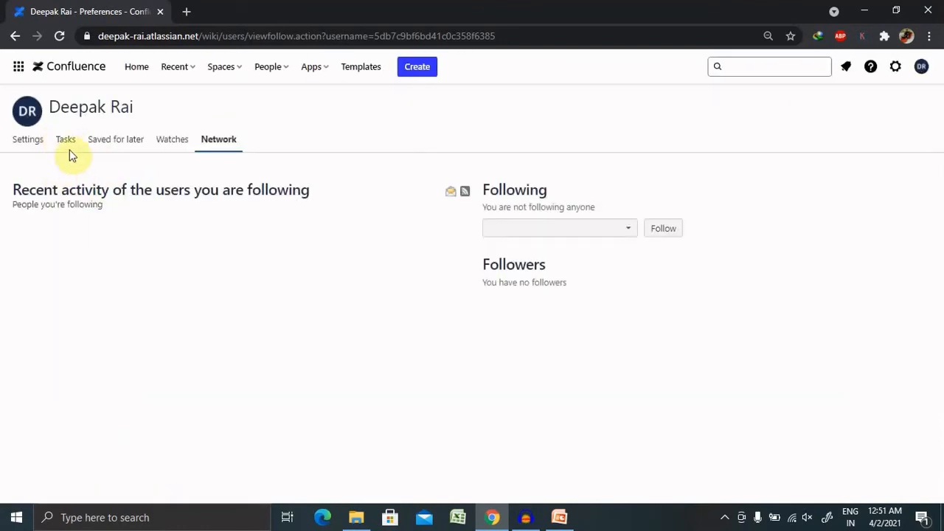
click(66, 138)
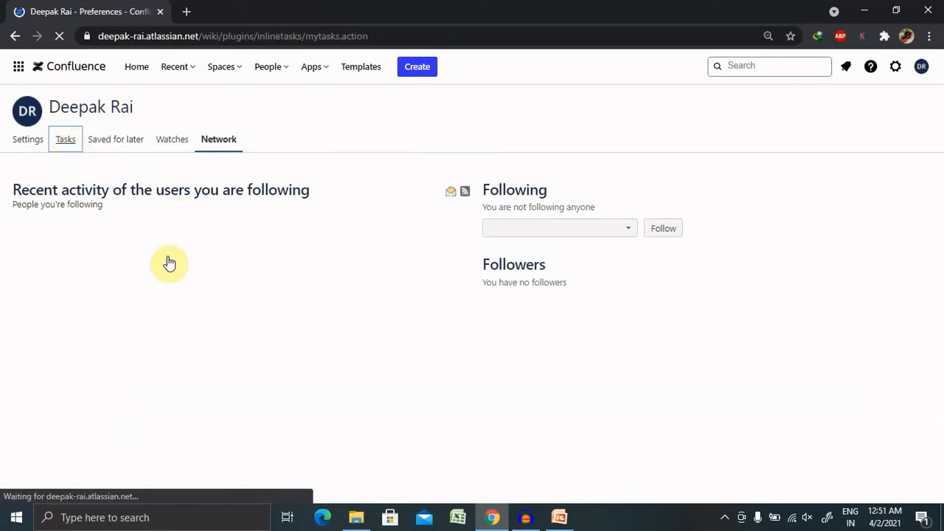
click(65, 139)
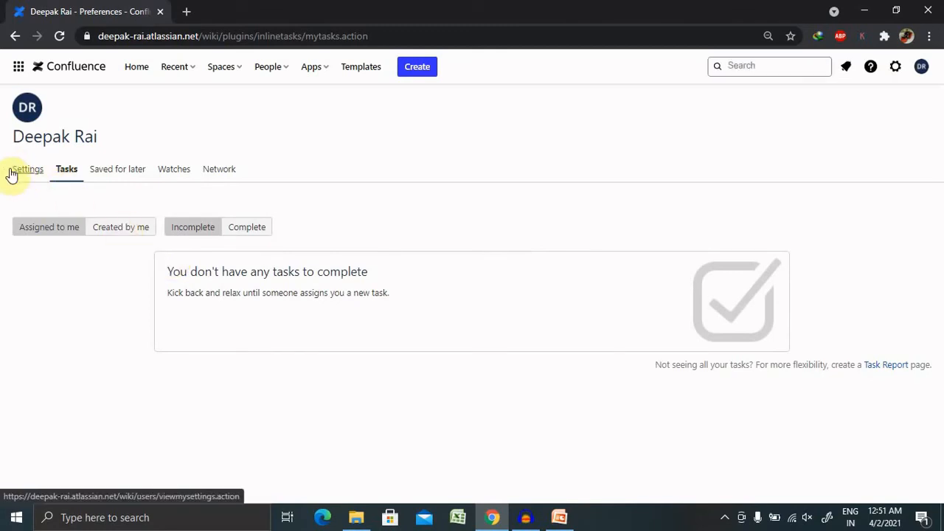
mouse_move(861, 389)
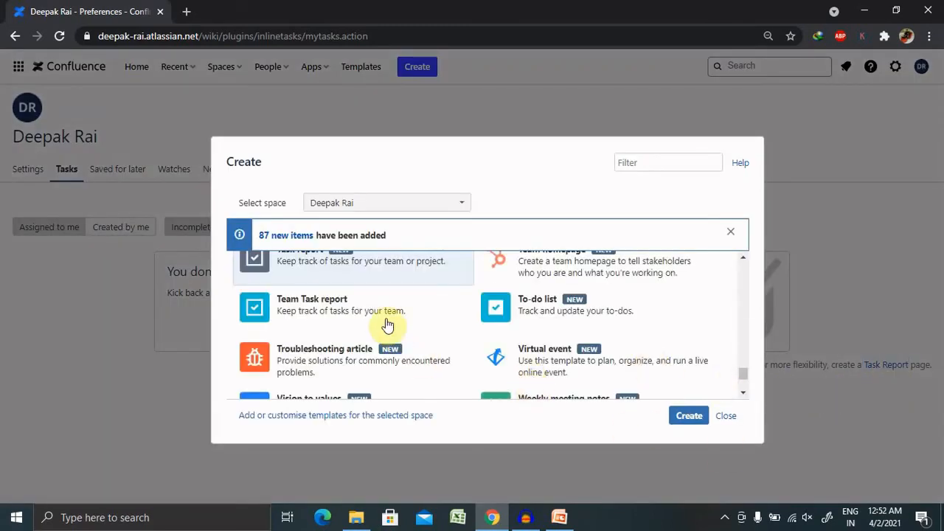
mouse_move(313, 325)
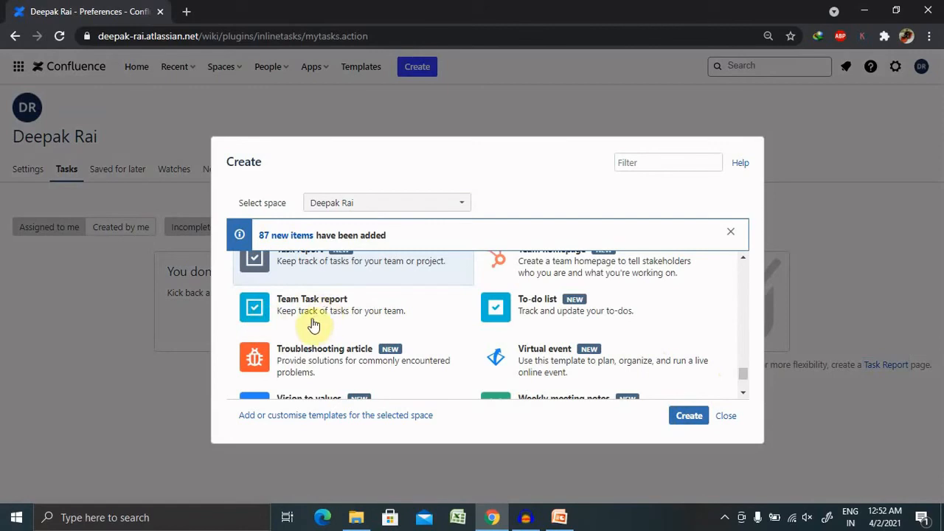
Step: Select the Team Task report template to reach its setup form
click(339, 307)
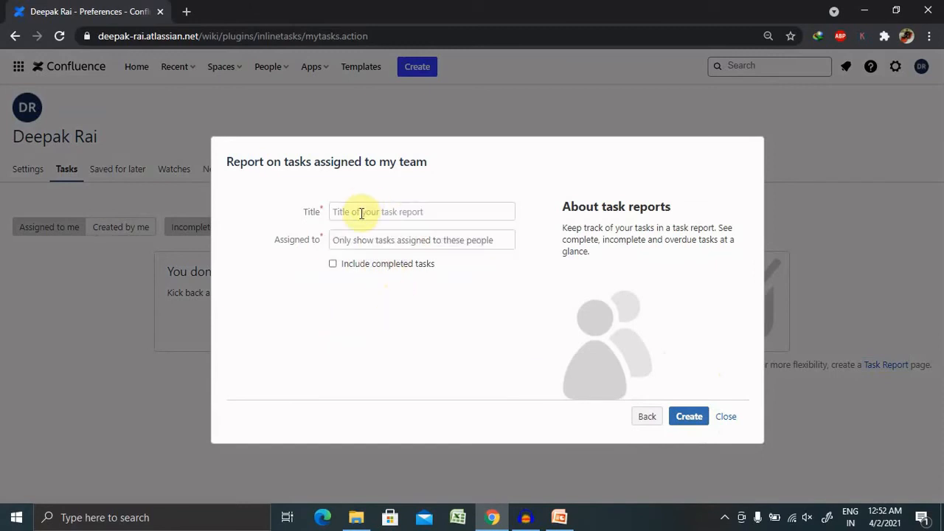
text(test)
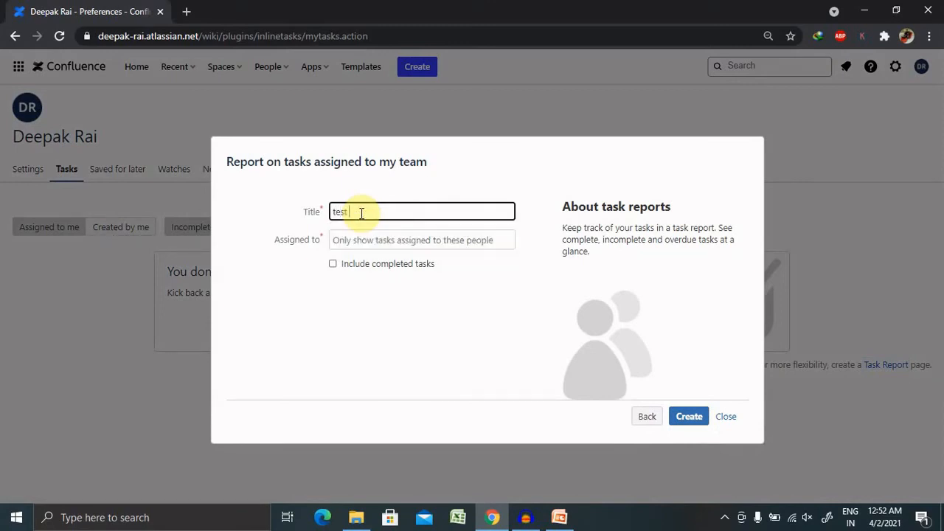
text(team task)
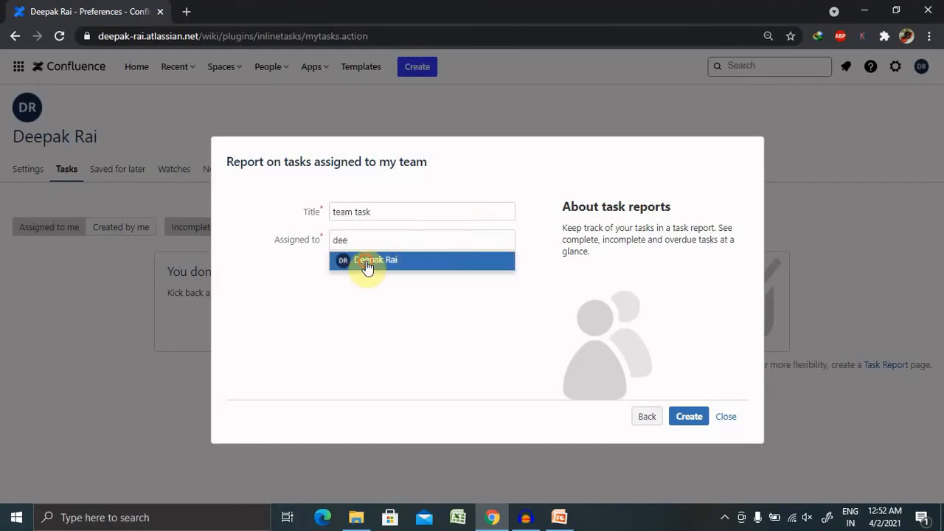
click(374, 260)
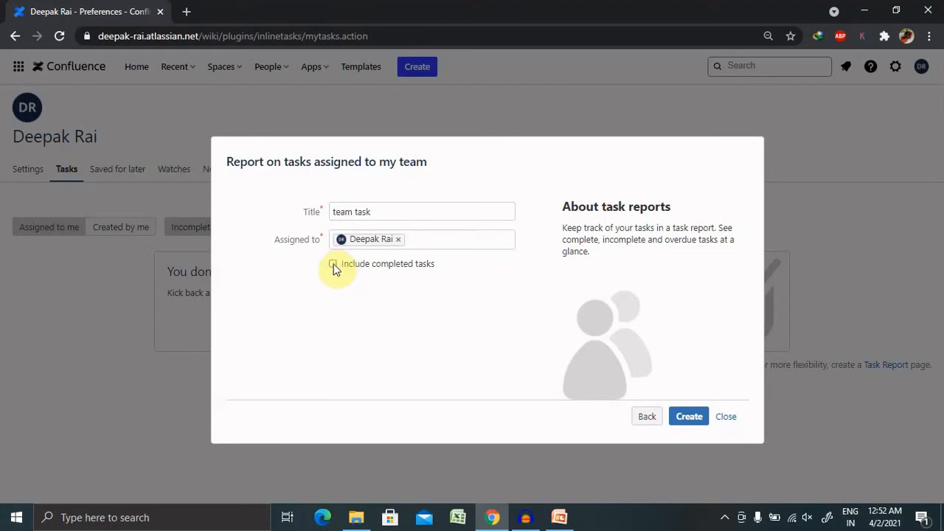
click(332, 264)
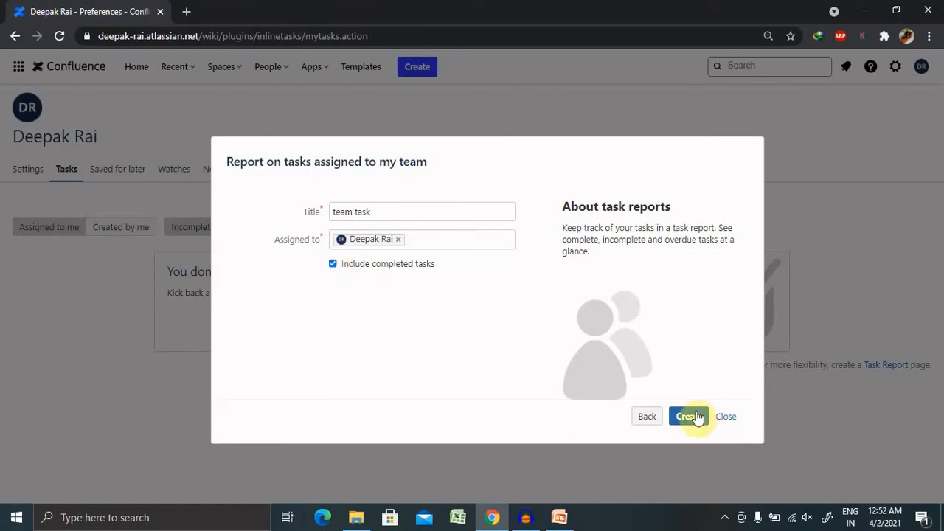
click(689, 416)
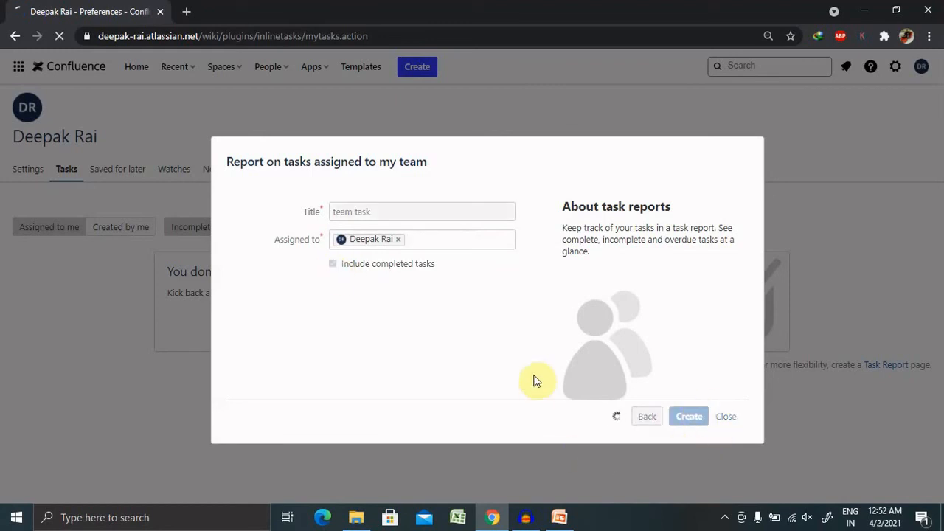
click(687, 416)
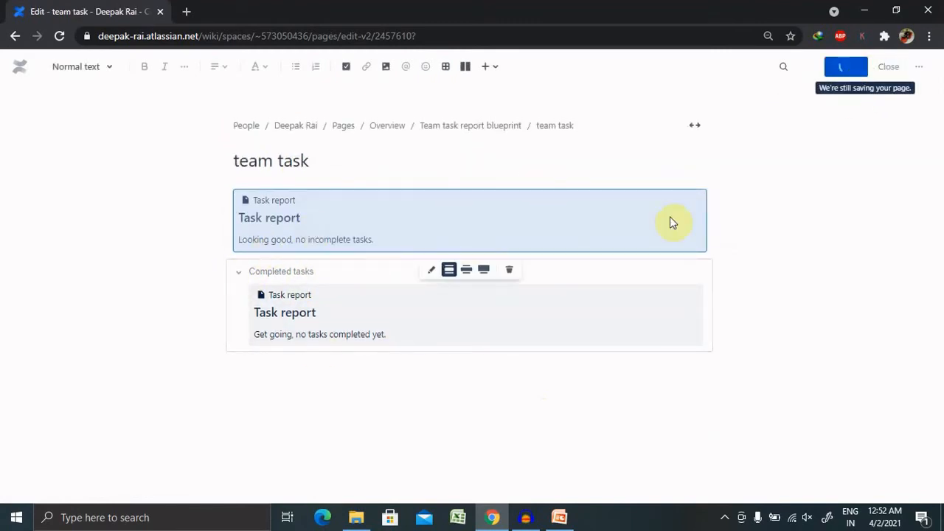
Step: Publish the 'team task' report page and open the profile avatar menu
click(888, 66)
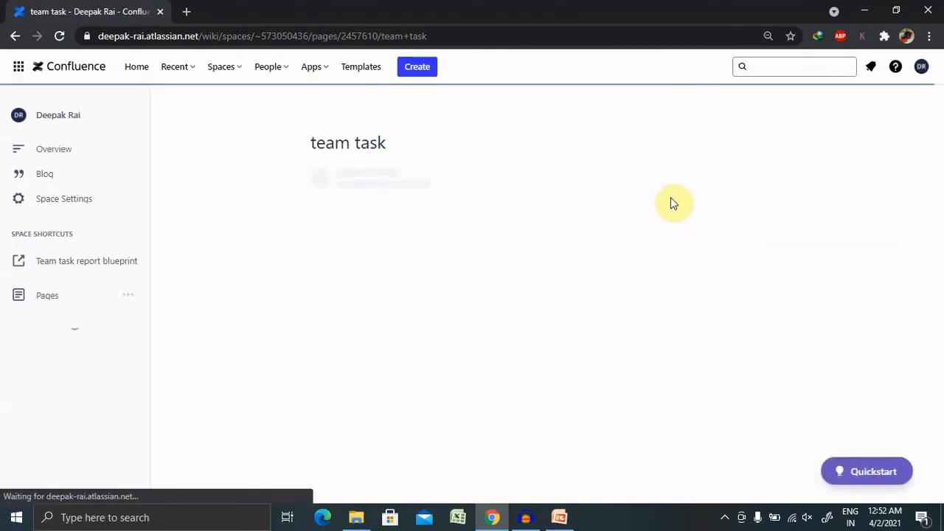
click(921, 66)
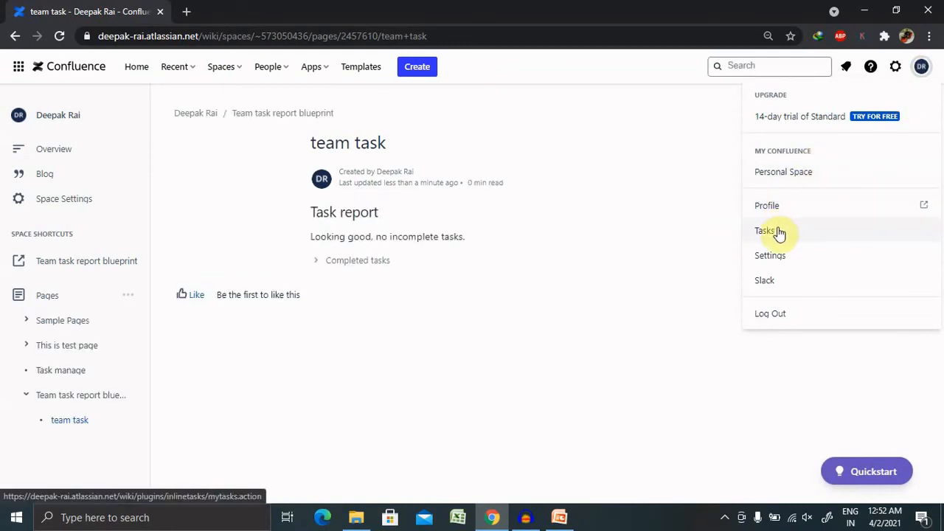
Step: Open the personal Tasks view and review completed tasks created by me and assigned to me
click(764, 230)
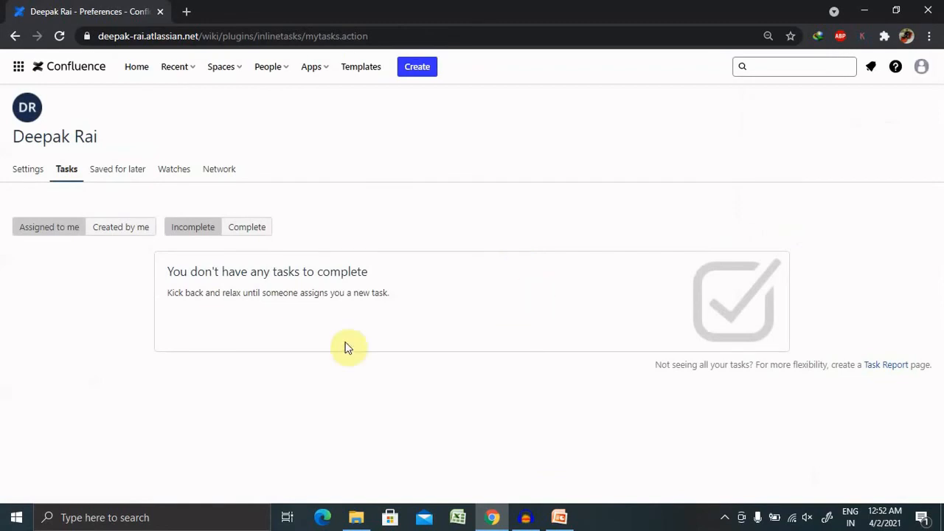
click(120, 226)
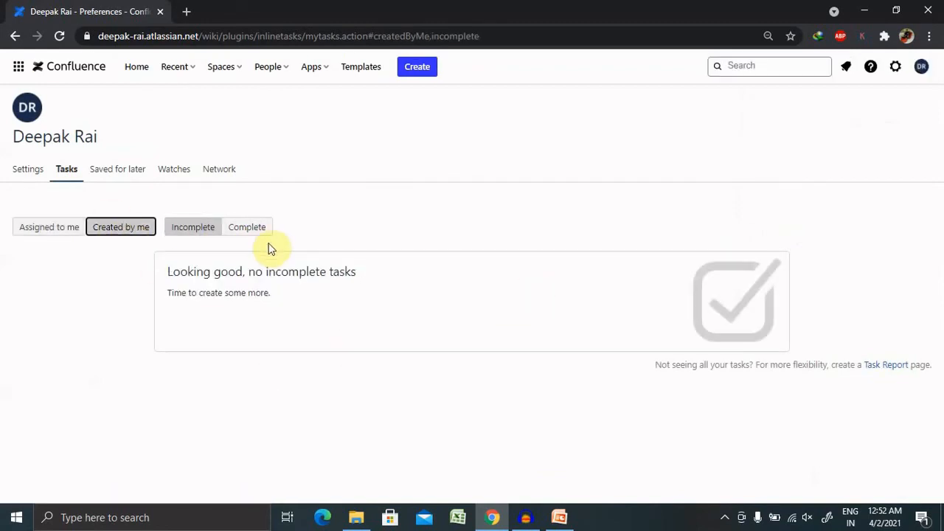
click(247, 226)
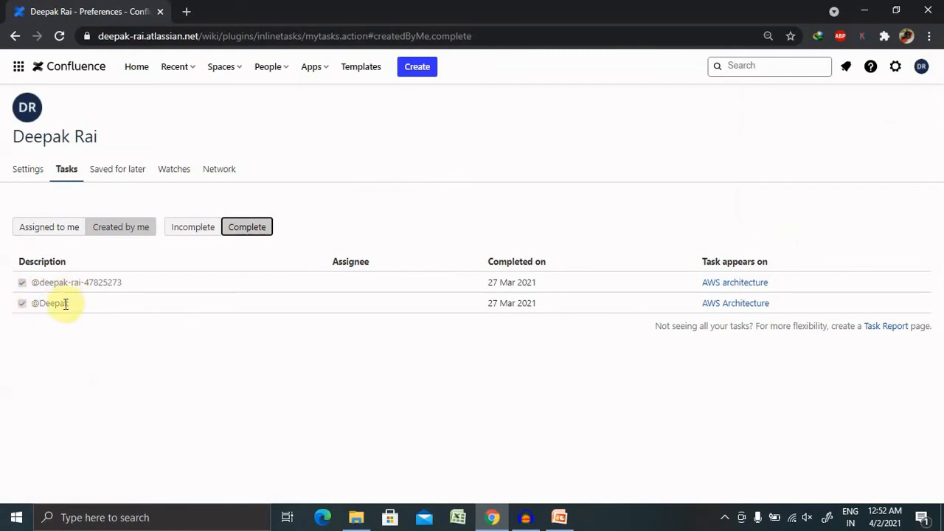
mouse_move(109, 301)
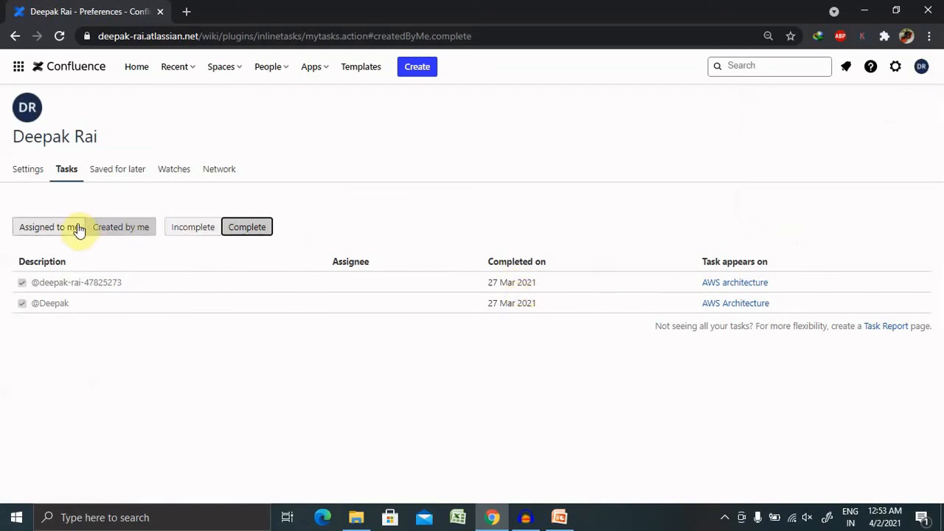
click(48, 226)
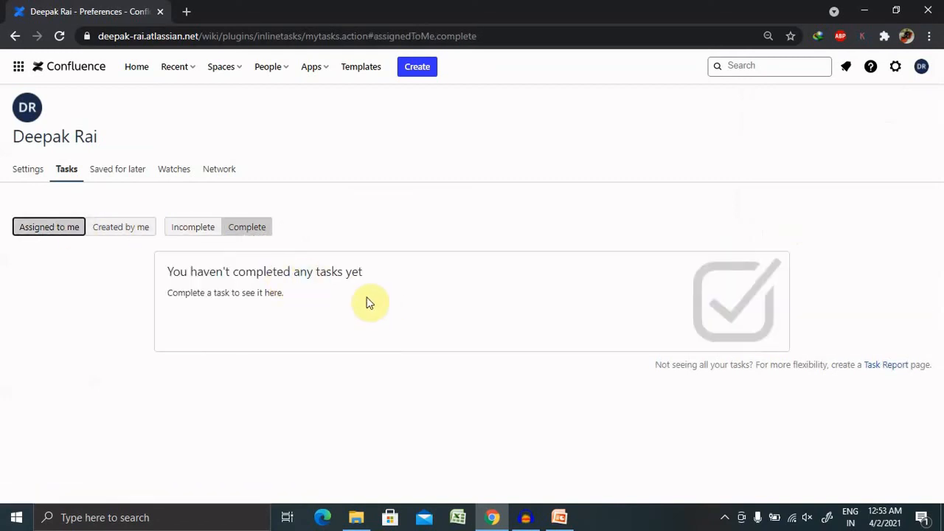
Step: Check incomplete tasks created by me, then show PowerPoint's closing Thank You slide 3
click(121, 226)
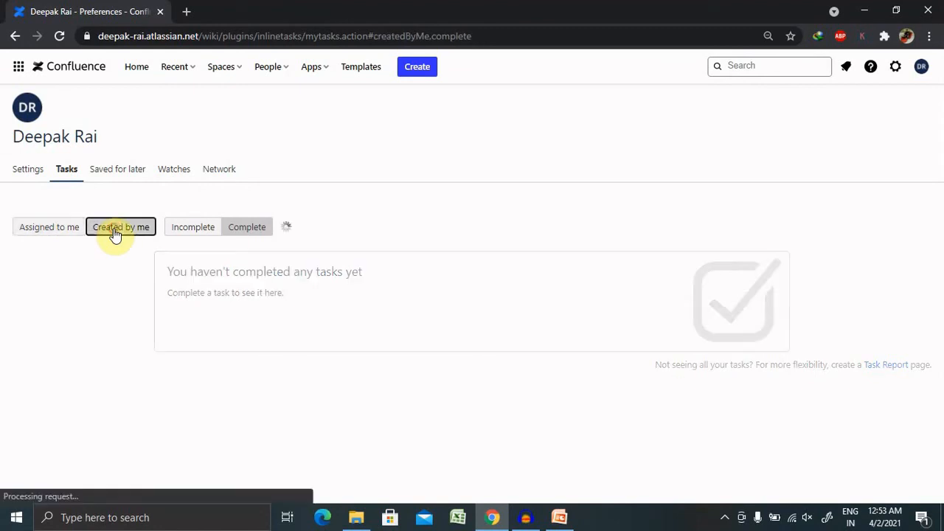
click(120, 226)
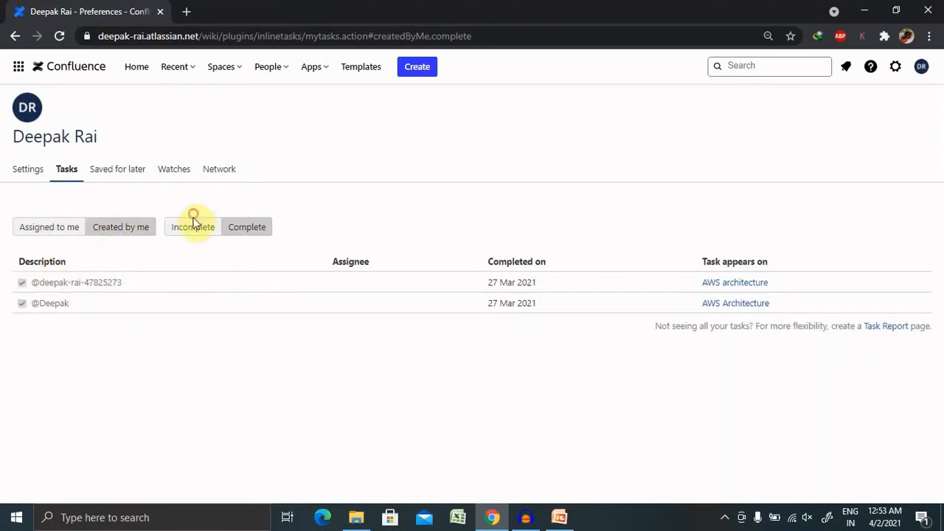
click(193, 226)
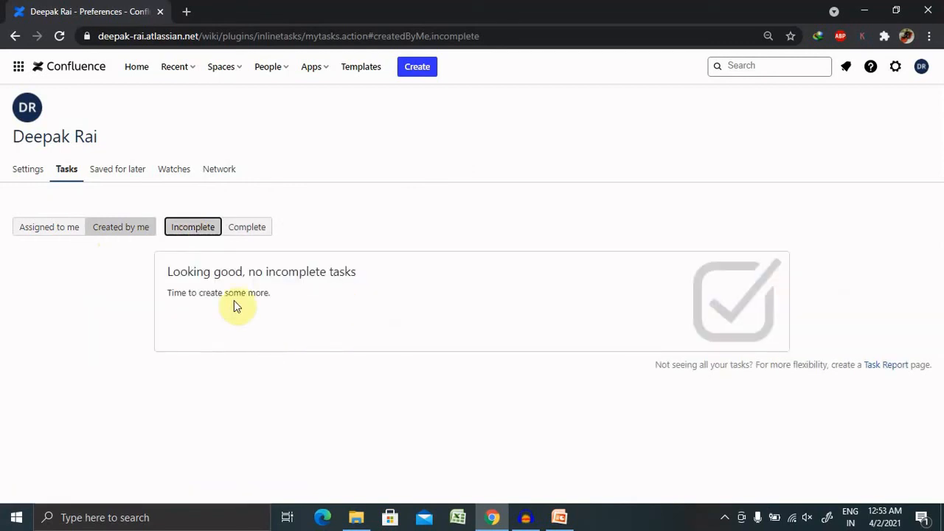
mouse_move(363, 368)
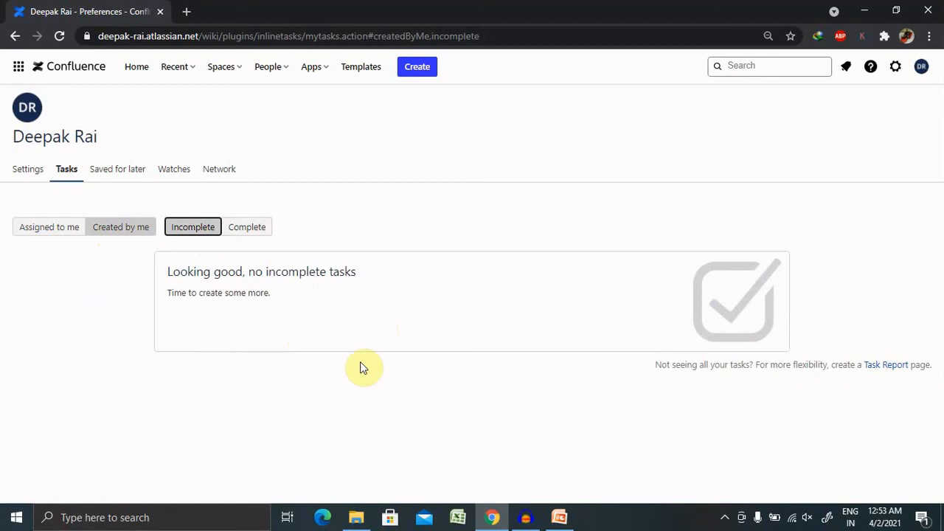
click(558, 516)
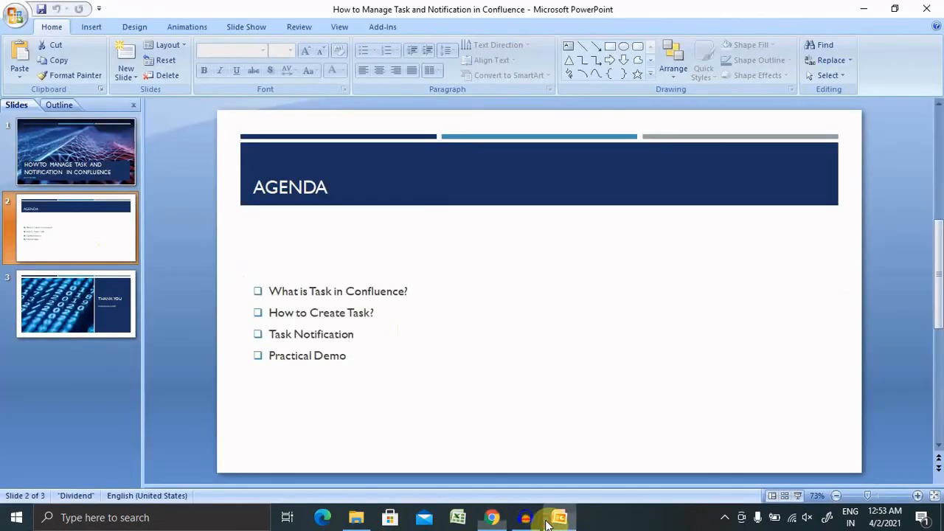
click(76, 304)
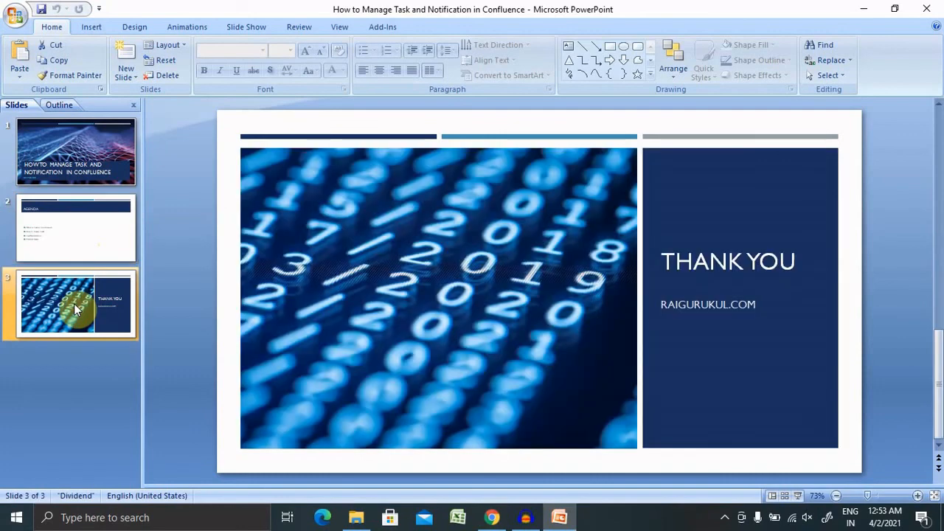